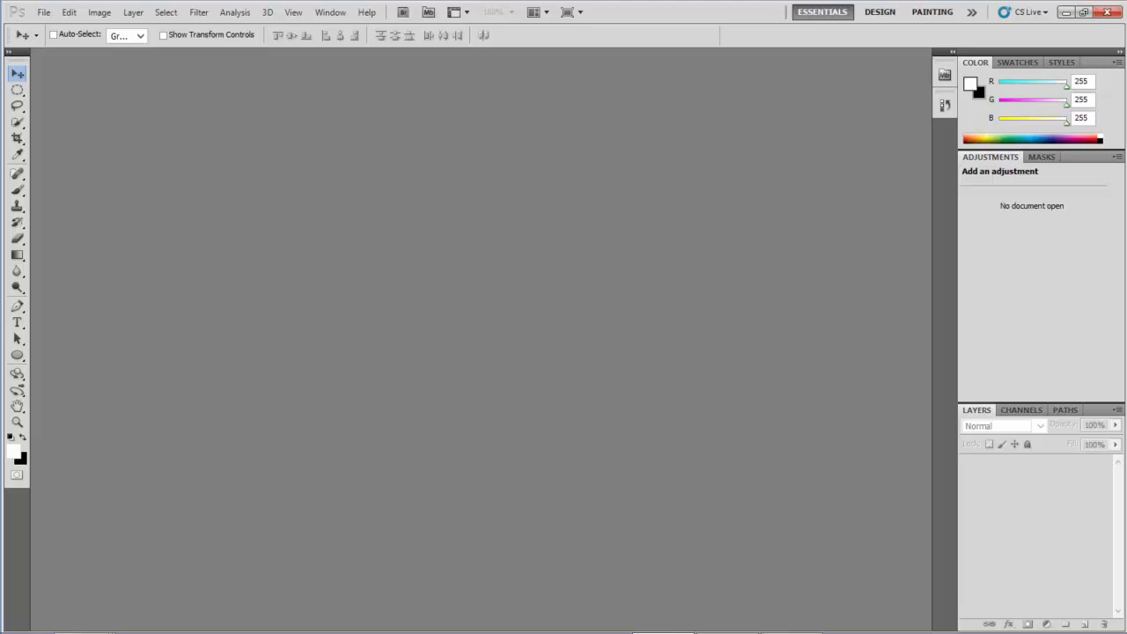
pyautogui.moveTo(422, 282)
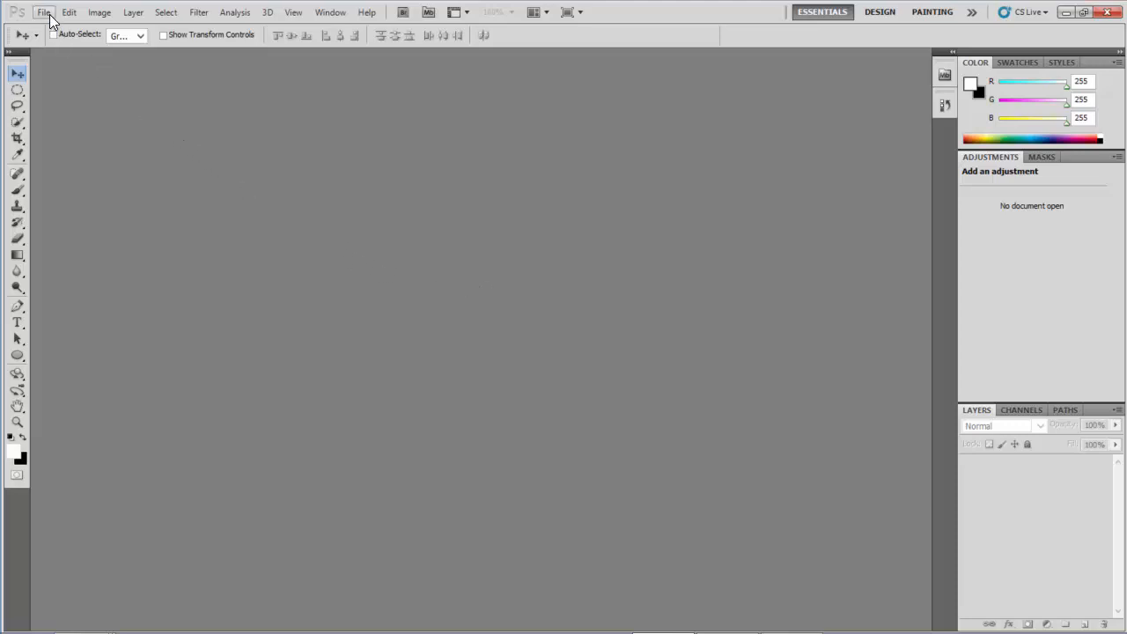
# Create a new white document, Untitled-1, 512 by 512 pixels.
pyautogui.click(43, 12)
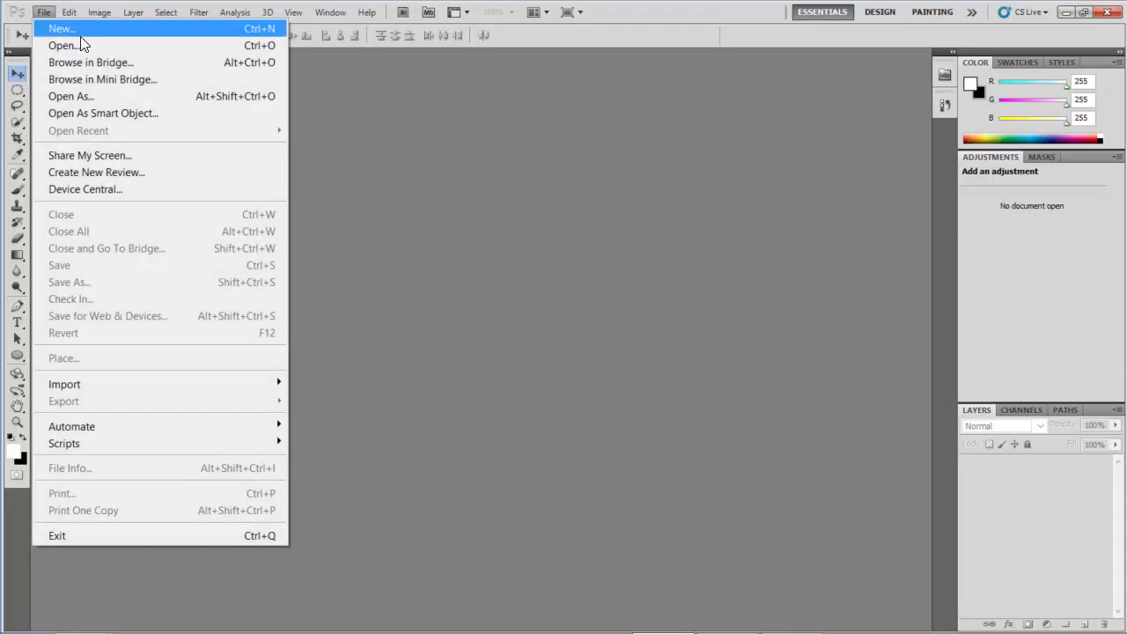
pyautogui.click(61, 28)
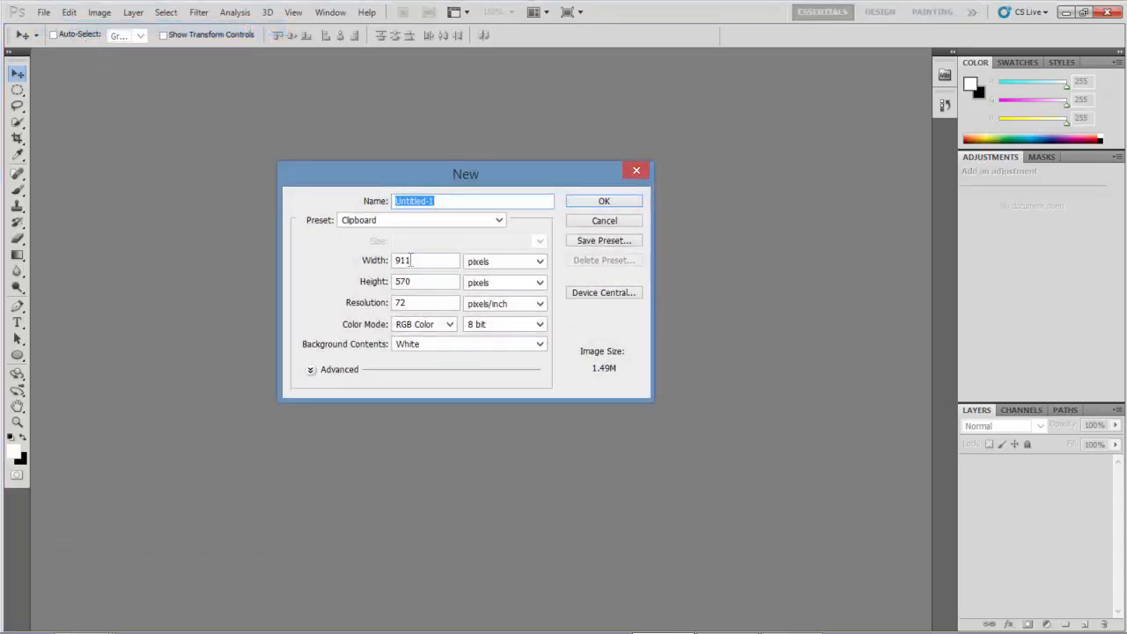
pyautogui.click(426, 260)
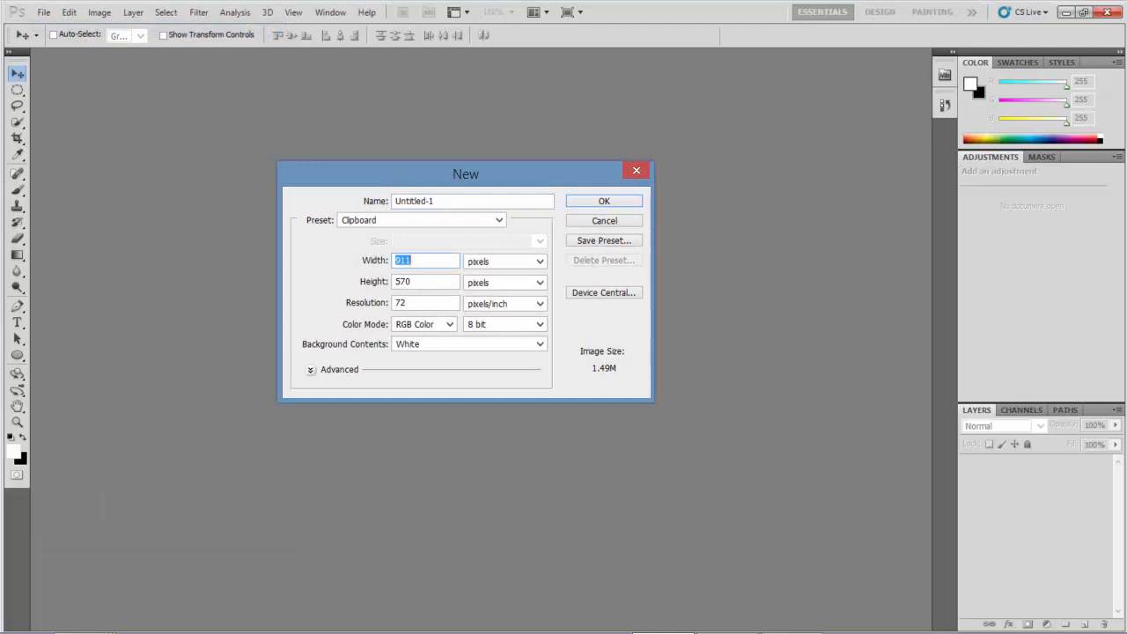
pyautogui.write('512')
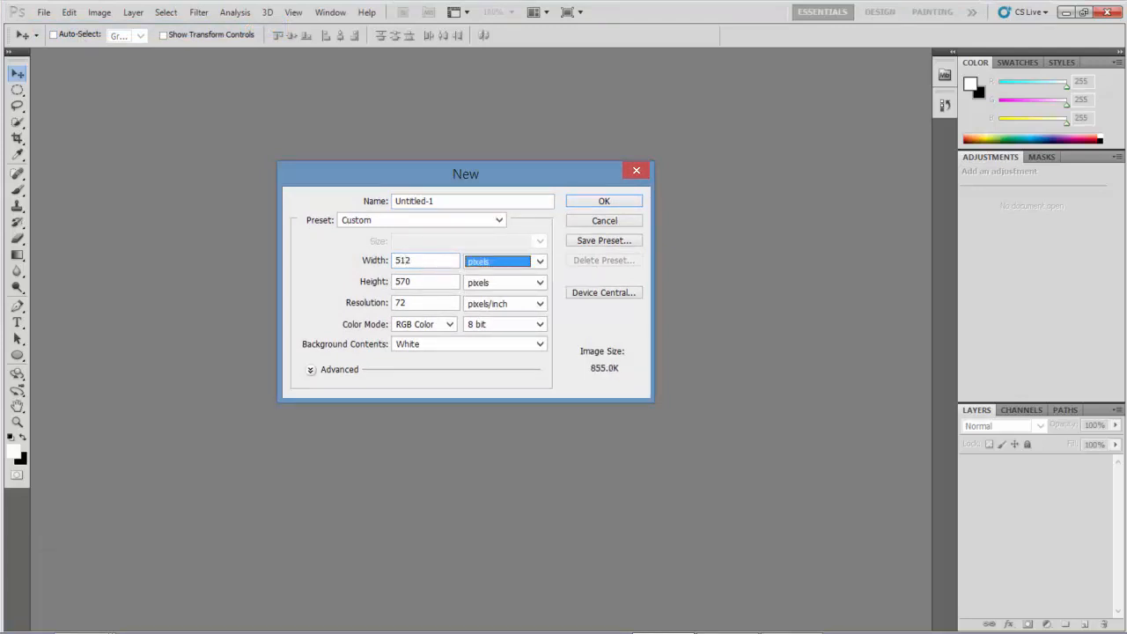
pyautogui.write('512')
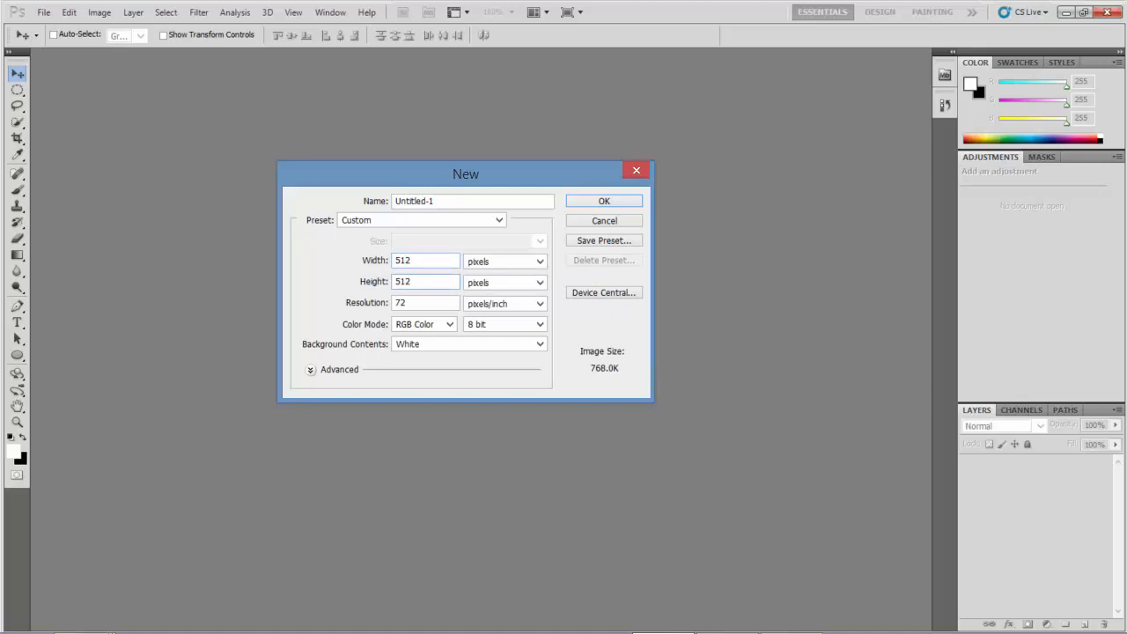
pyautogui.click(425, 282)
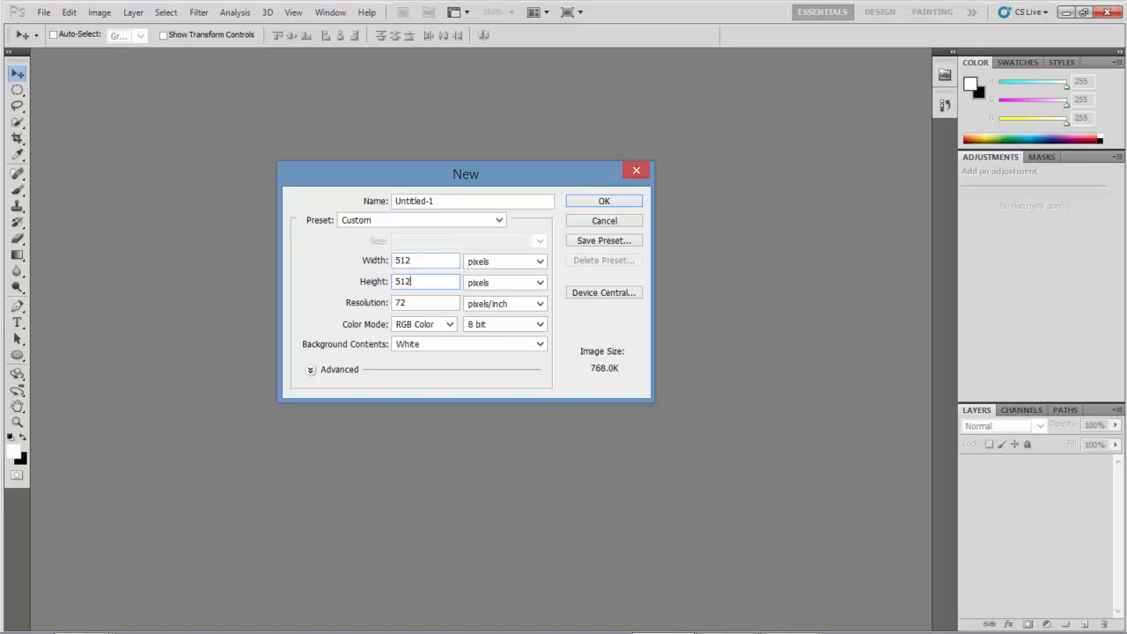
pyautogui.moveTo(427, 256)
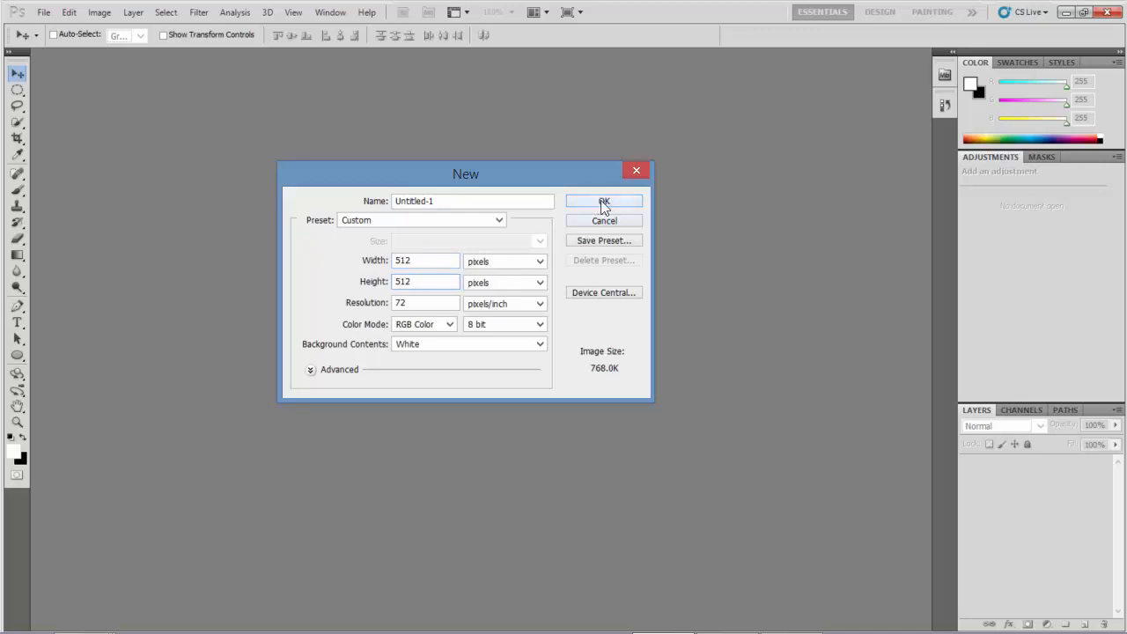
pyautogui.click(604, 202)
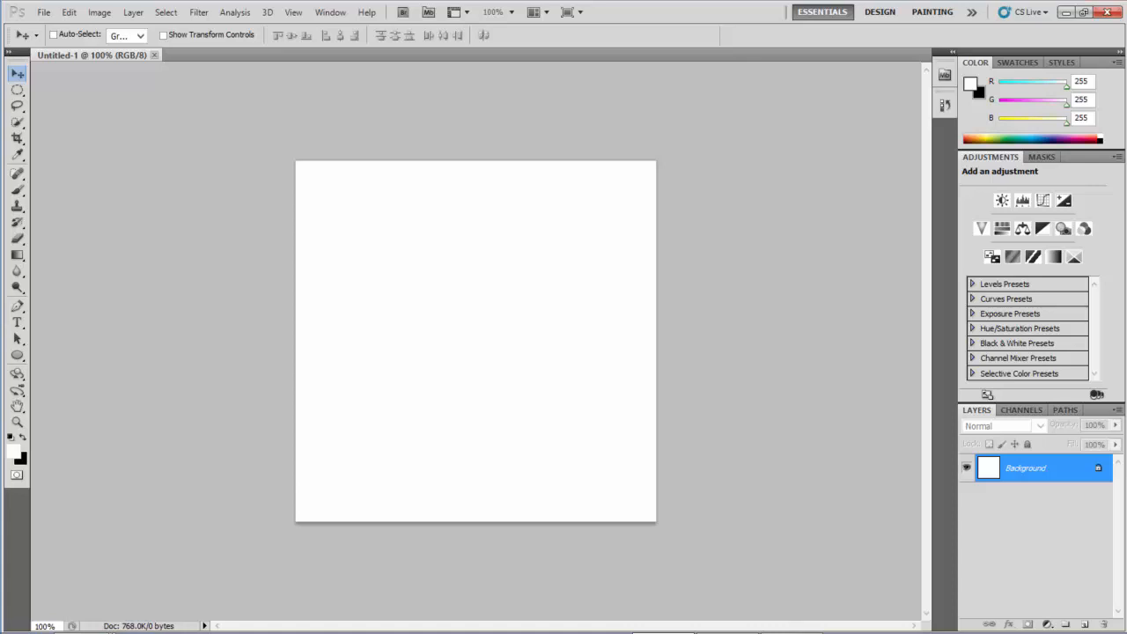
pyautogui.moveTo(602, 202)
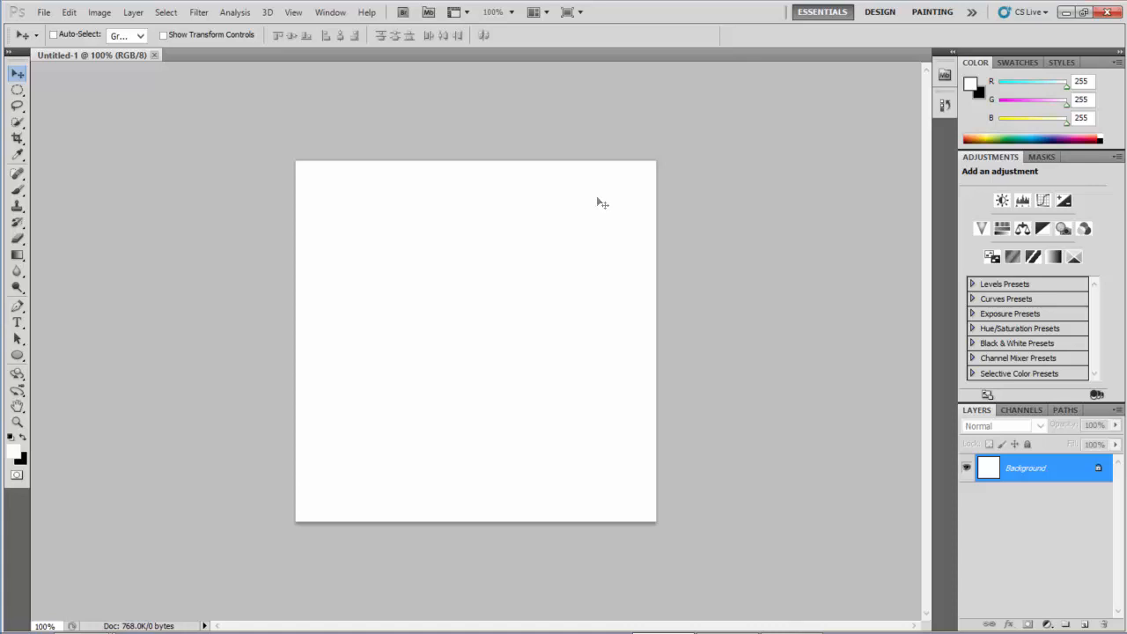
# Apply the Render Clouds and Difference Clouds filters to the canvas.
pyautogui.click(198, 12)
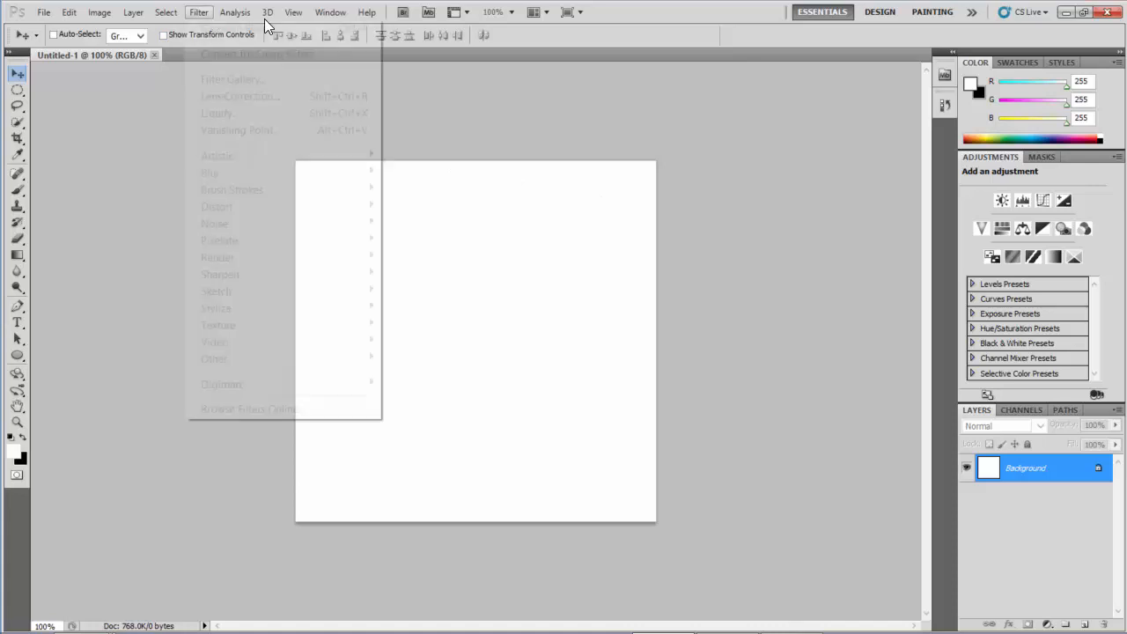
pyautogui.click(165, 12)
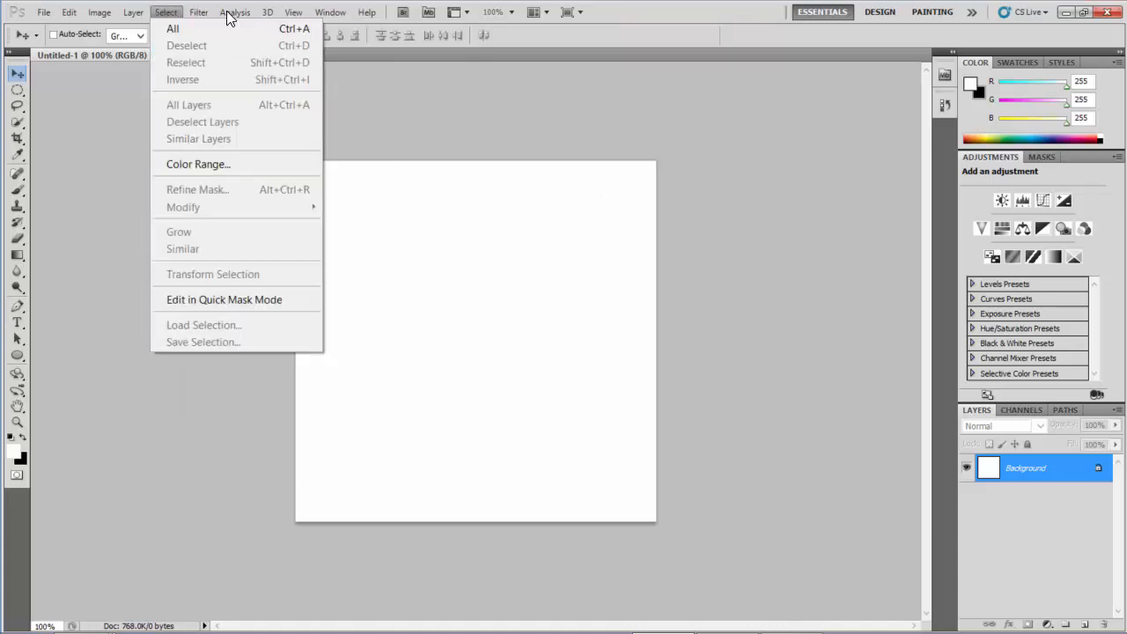
pyautogui.click(199, 11)
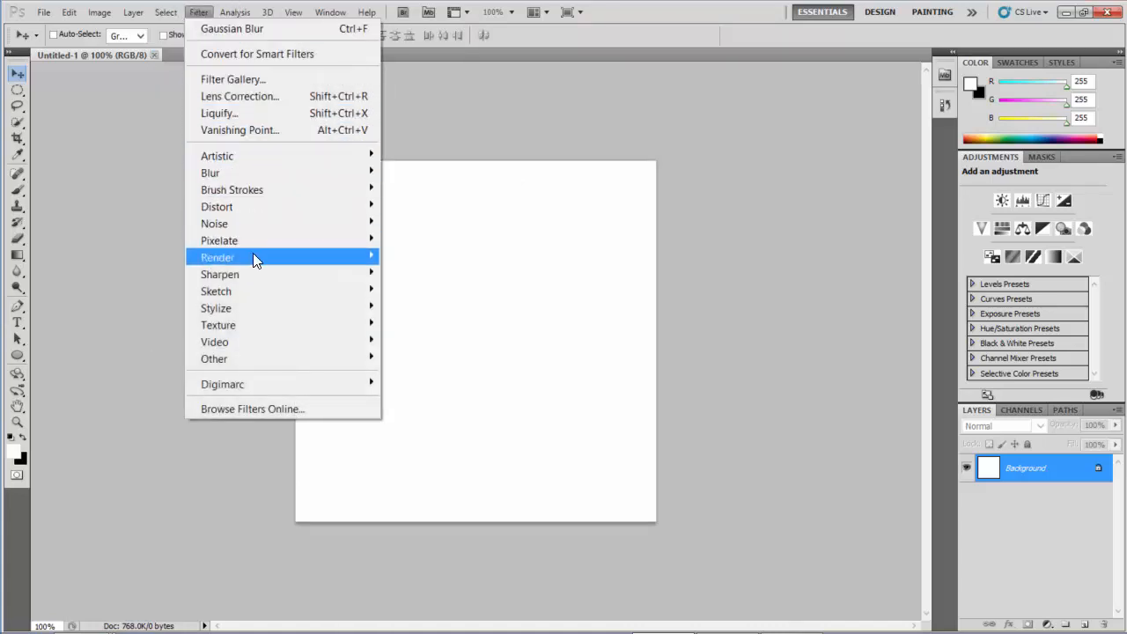
pyautogui.moveTo(217, 257)
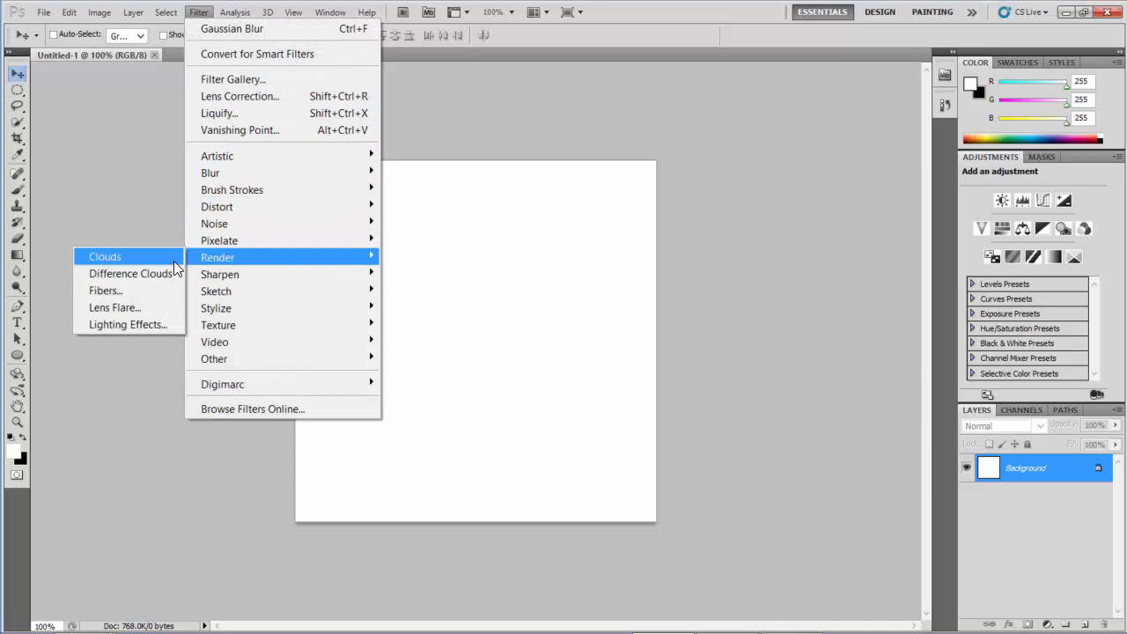
pyautogui.moveTo(130, 273)
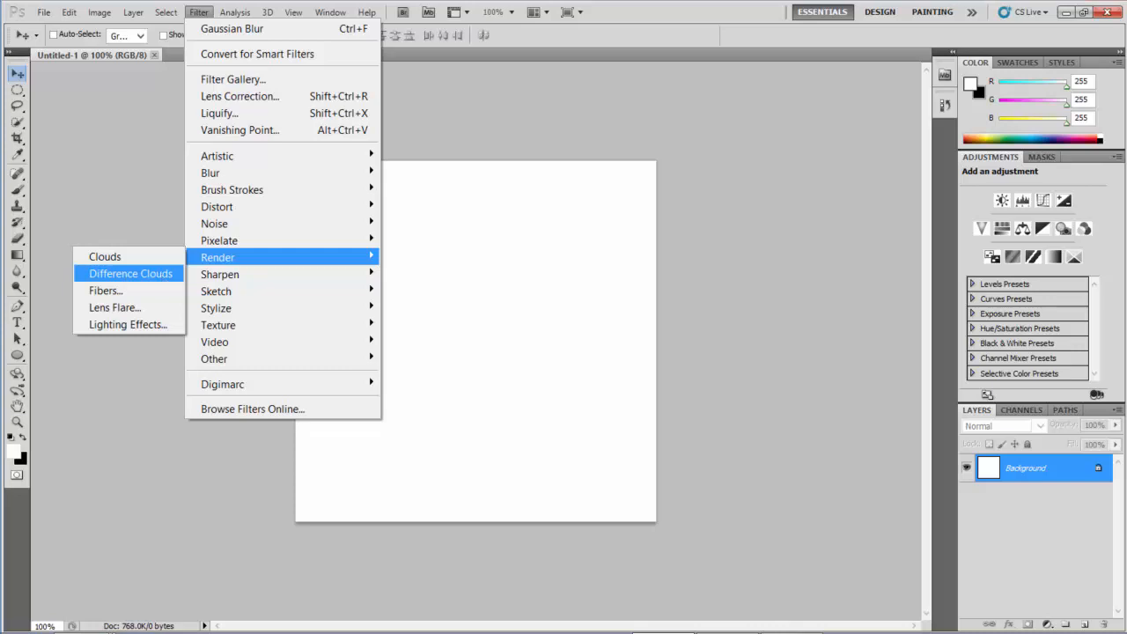
pyautogui.click(130, 272)
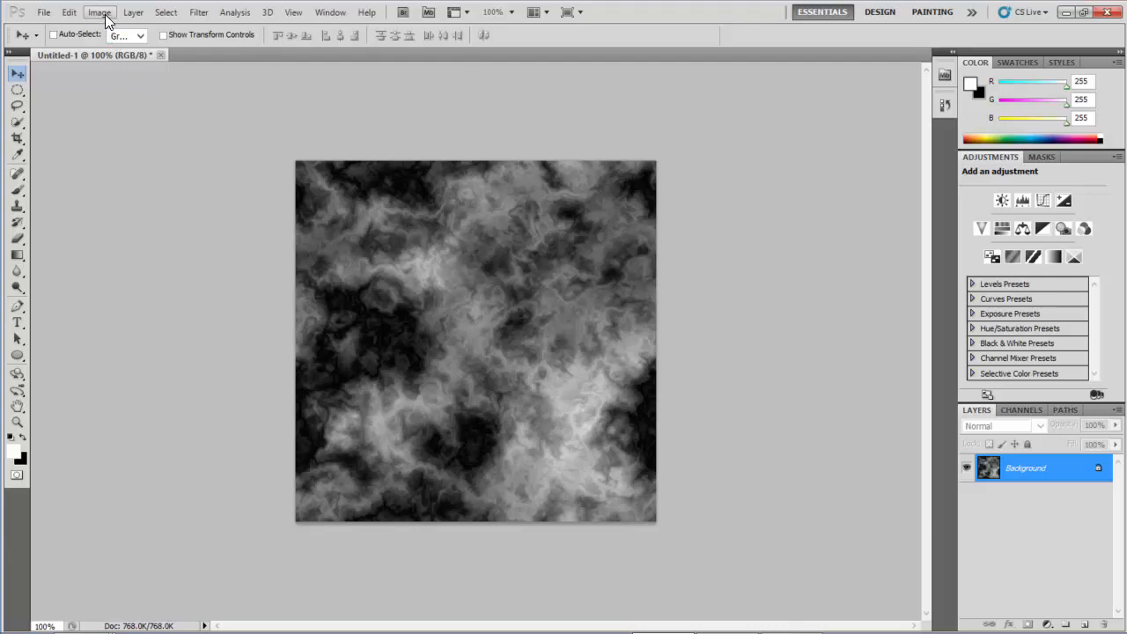
# Open the Curves dialog and move it aside, off the cloud texture.
pyautogui.click(99, 11)
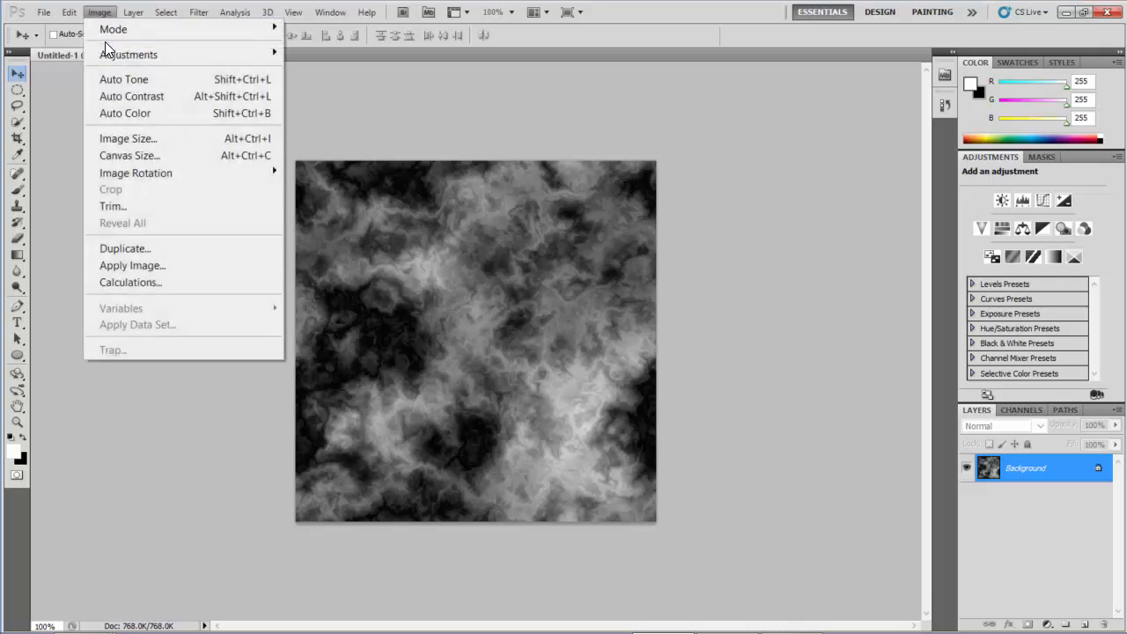
pyautogui.moveTo(129, 53)
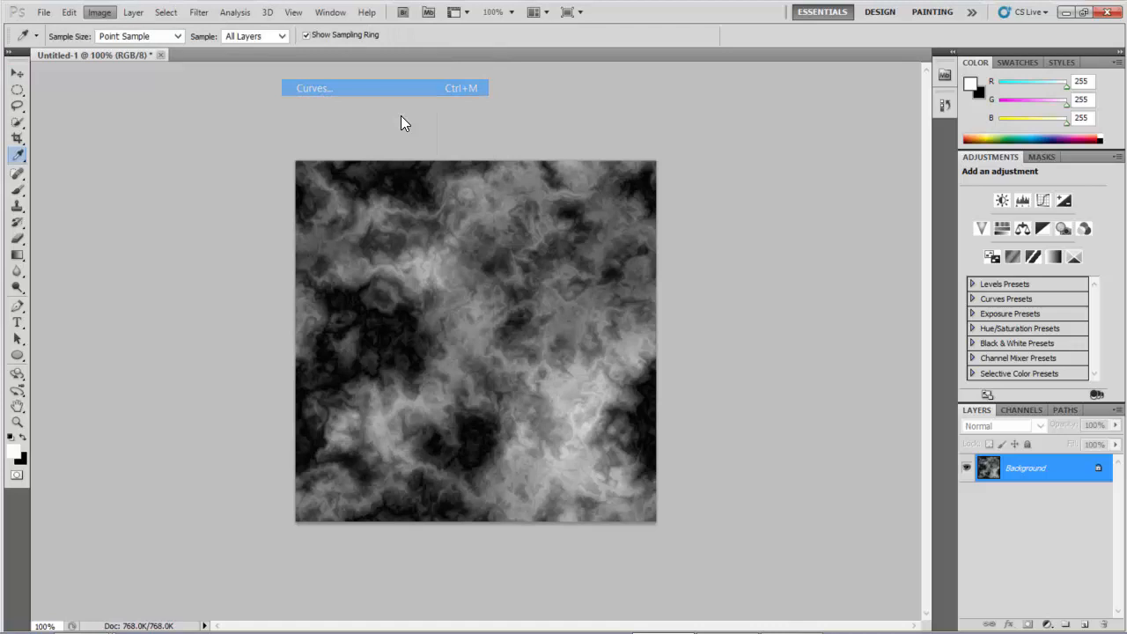
pyautogui.click(314, 87)
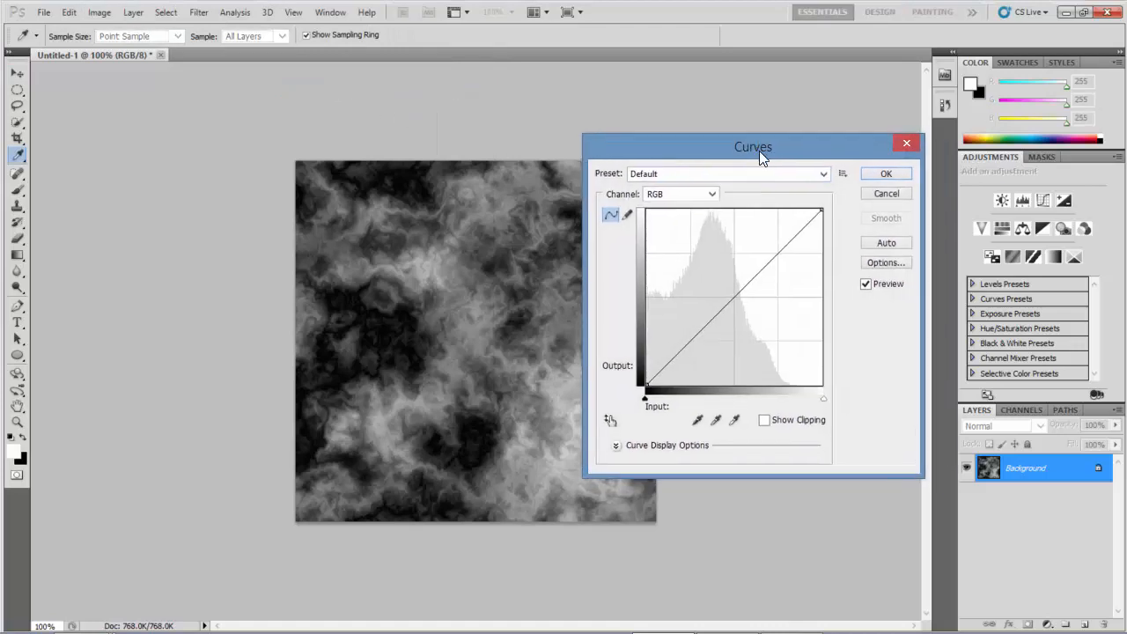
pyautogui.moveTo(753, 147); pyautogui.dragTo(773, 114)
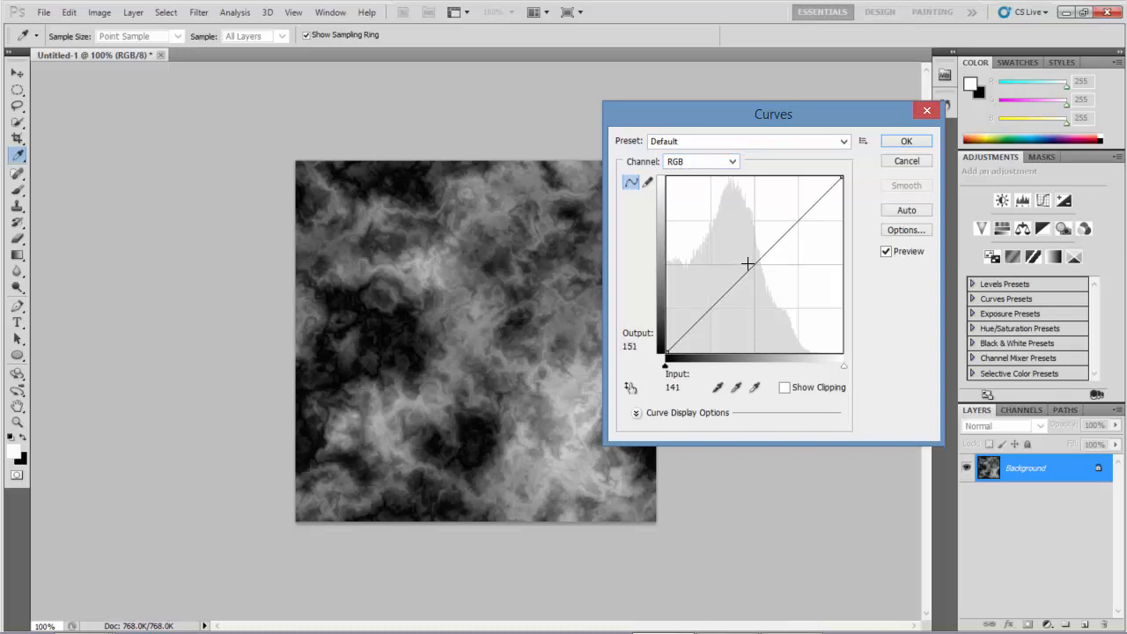
pyautogui.moveTo(749, 264); pyautogui.dragTo(814, 200)
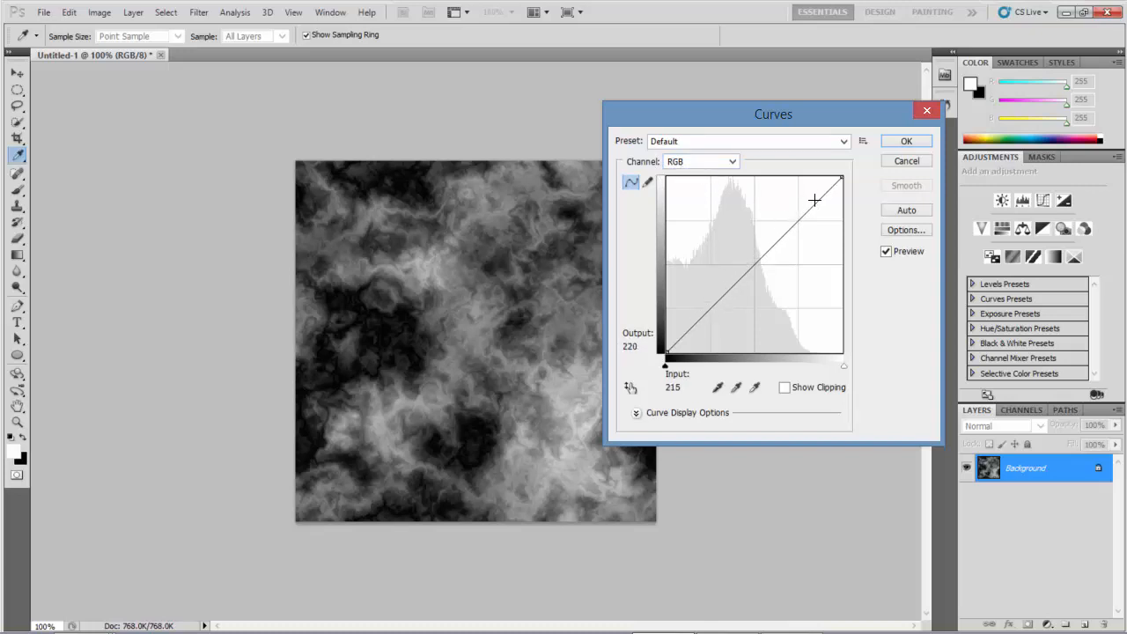
pyautogui.moveTo(691, 167)
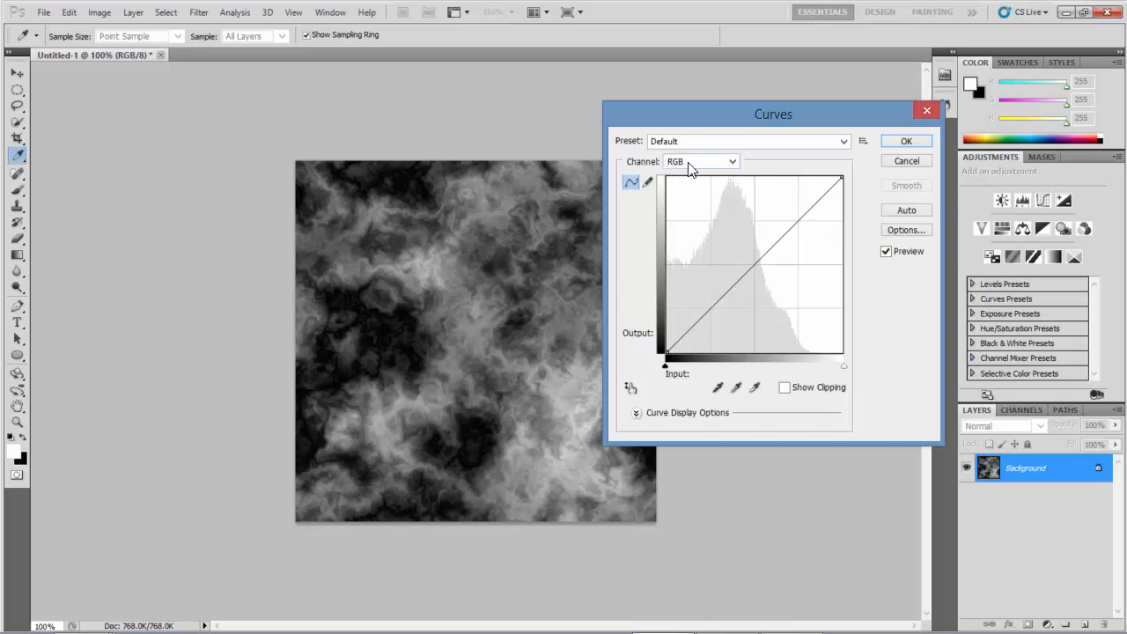
pyautogui.moveTo(695, 172)
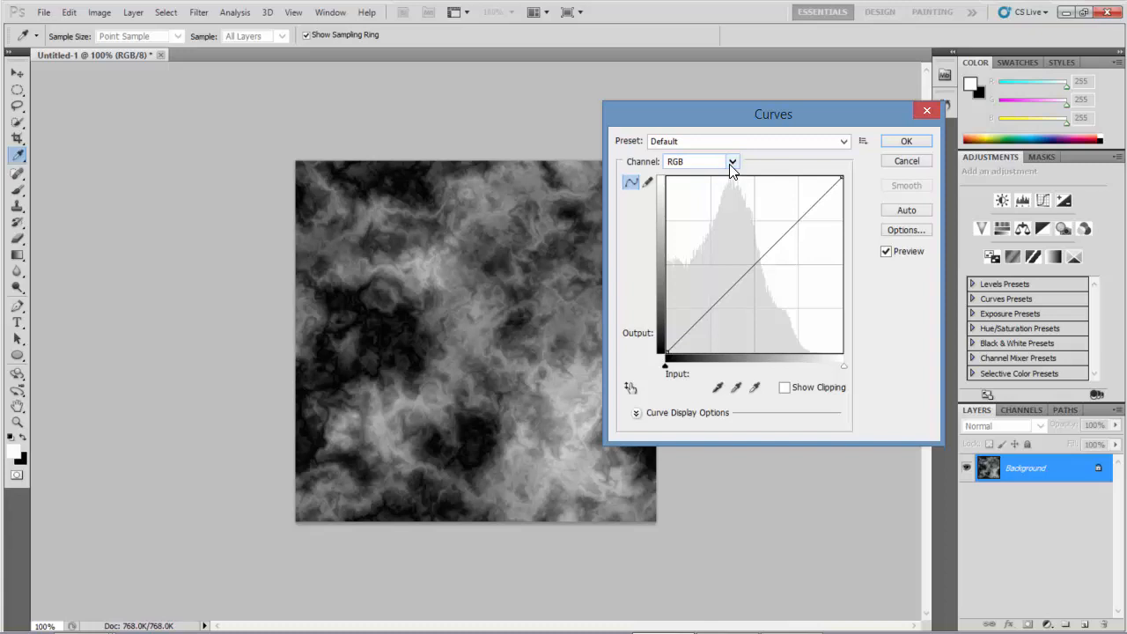
# Raise the Red channel curve's top endpoint to tint the clouds pink.
pyautogui.click(731, 162)
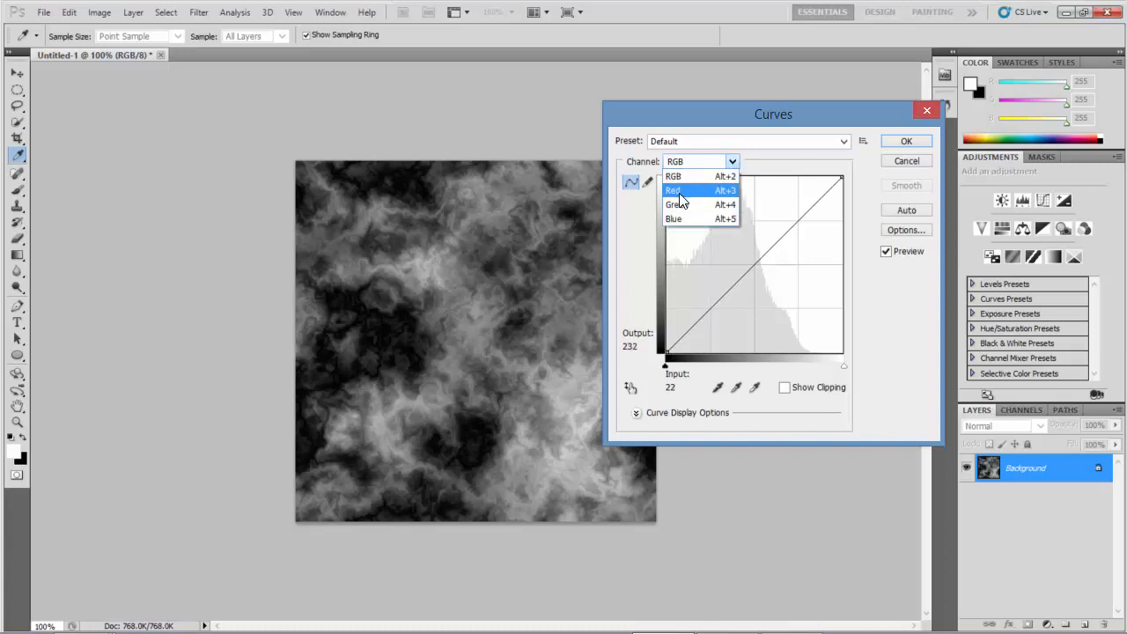
pyautogui.click(674, 190)
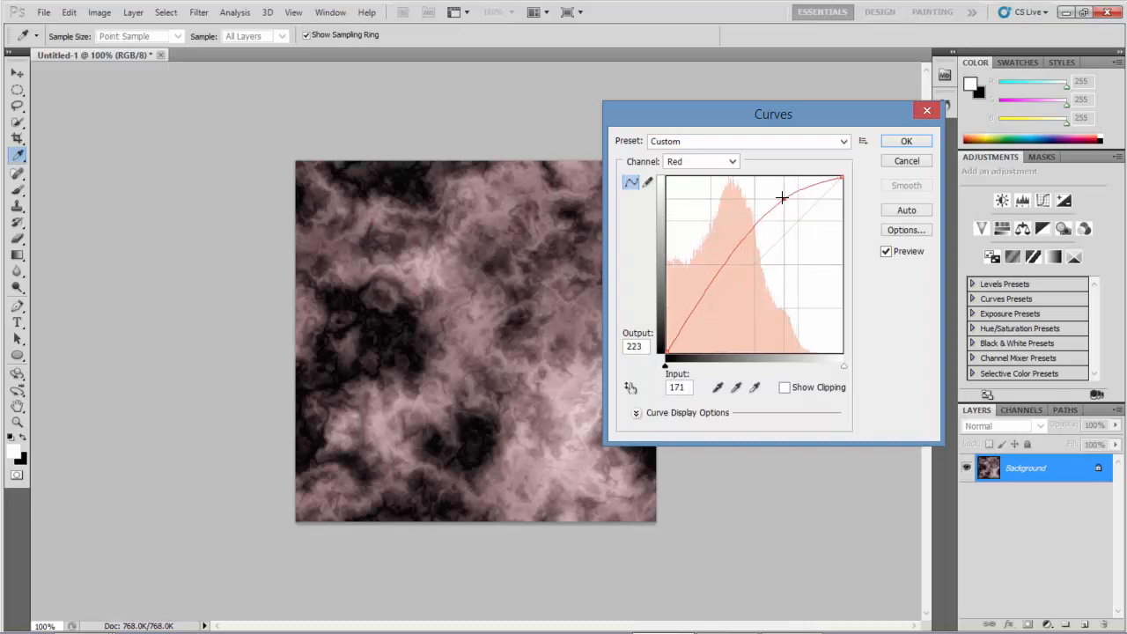
pyautogui.moveTo(782, 197); pyautogui.dragTo(780, 179)
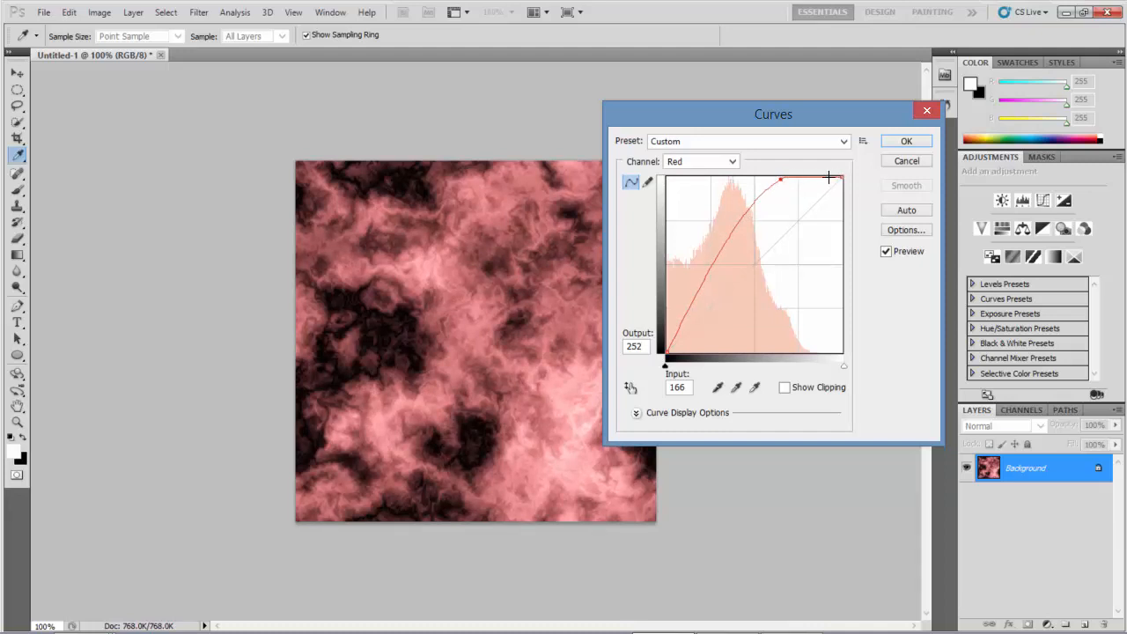
pyautogui.click(701, 161)
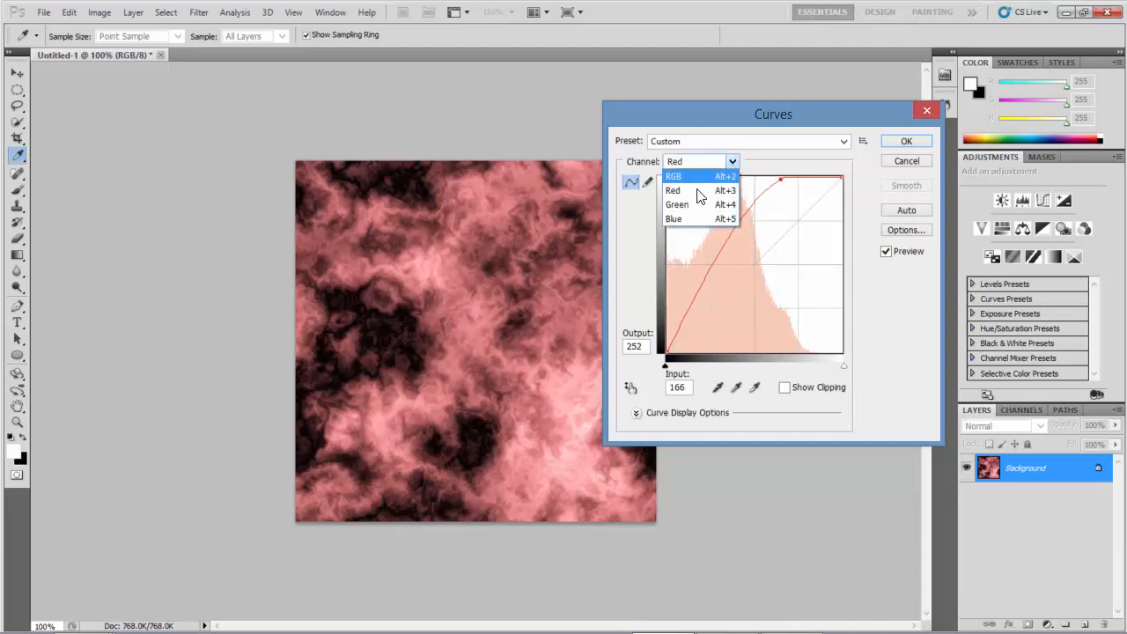
# Steepen the Green channel curve into an S-shape, pushing highlights to output 255.
pyautogui.click(676, 204)
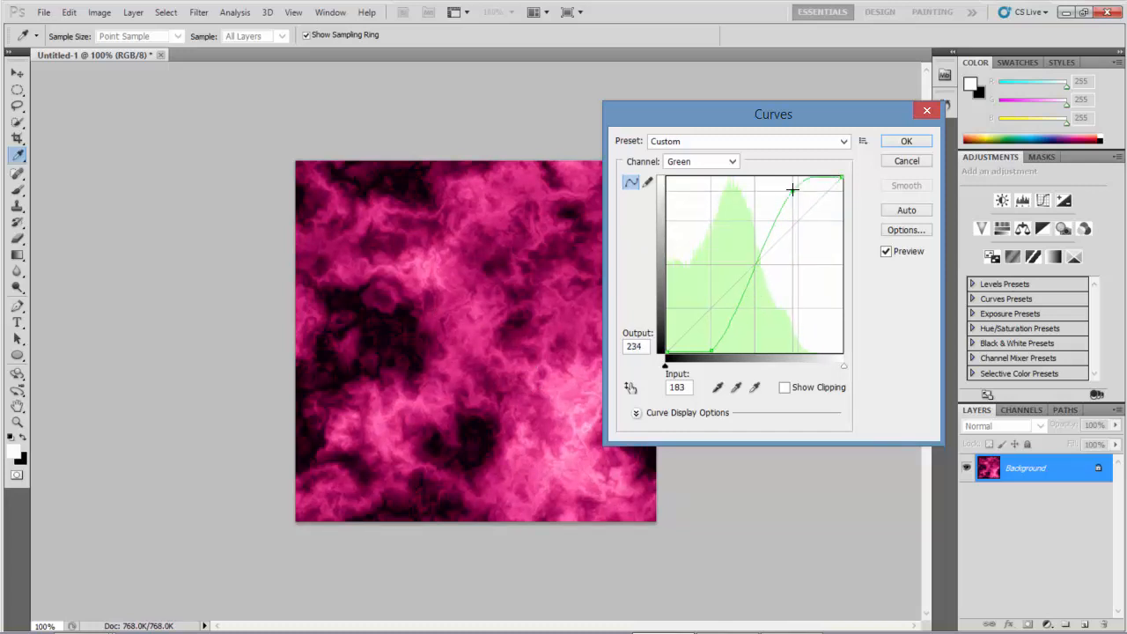
pyautogui.moveTo(792, 189); pyautogui.dragTo(788, 182)
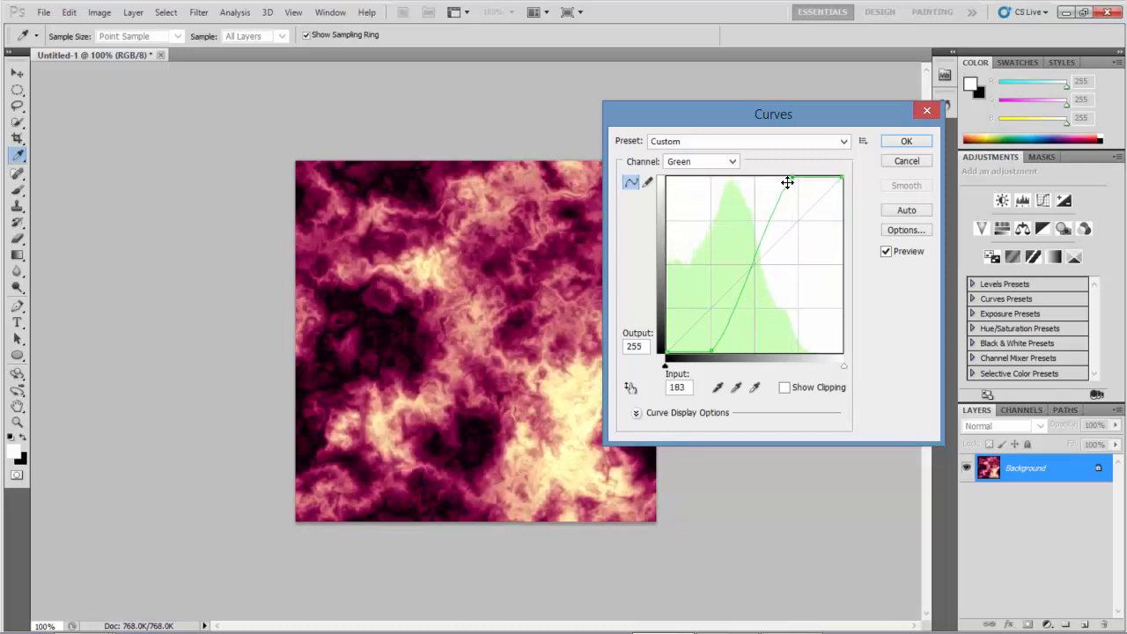
pyautogui.moveTo(788, 182); pyautogui.dragTo(792, 182)
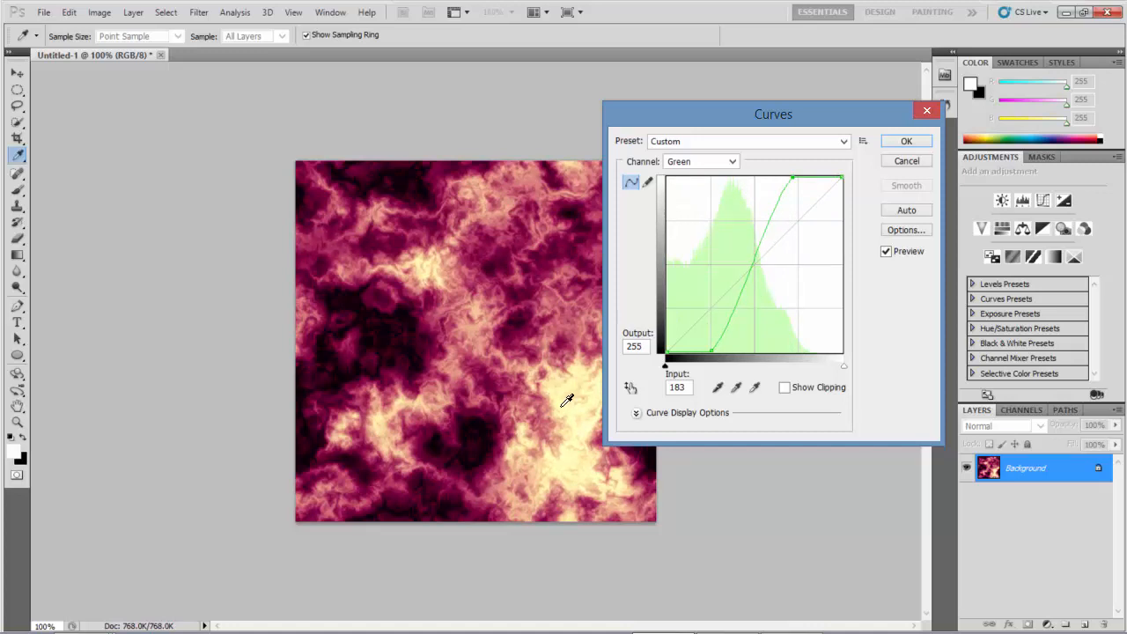
pyautogui.moveTo(614, 260)
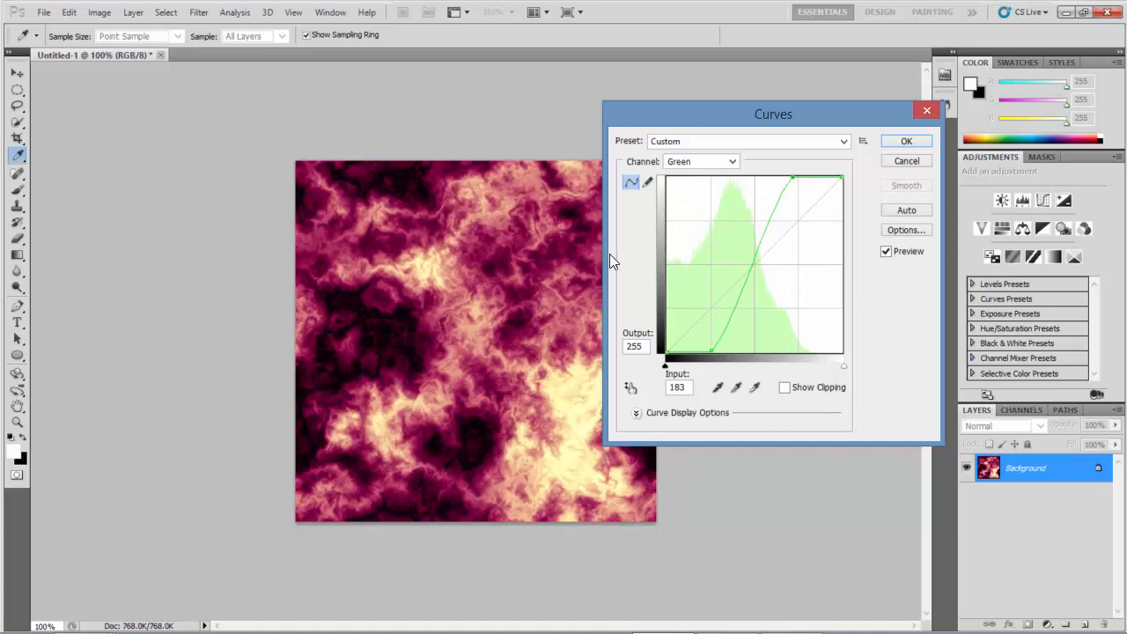
pyautogui.click(700, 161)
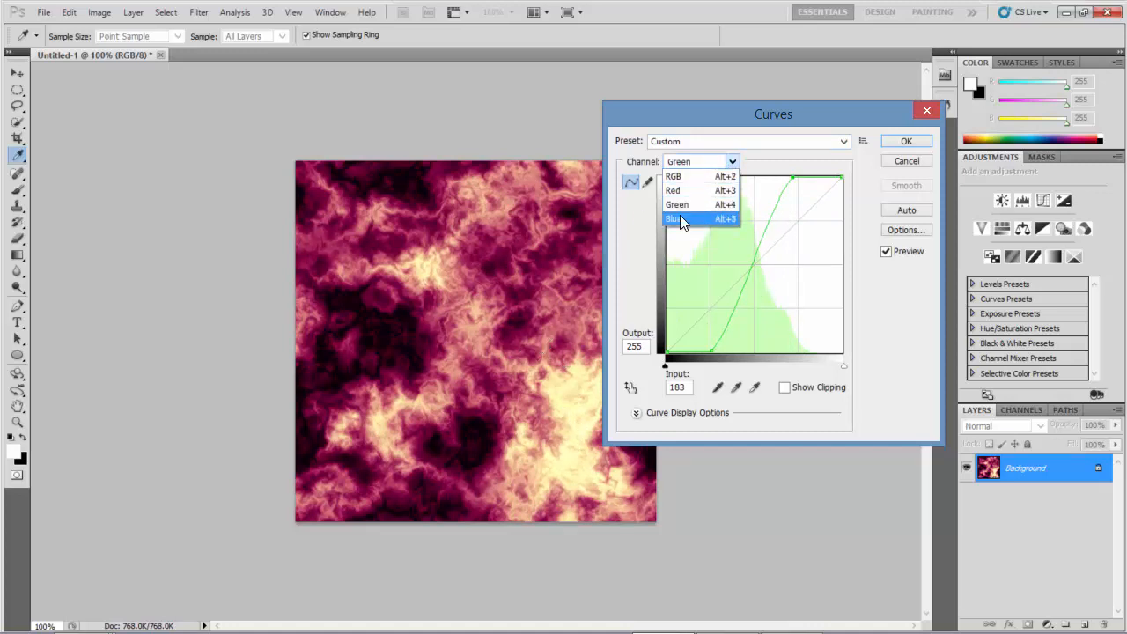
# Pull a Blue channel curve point down to about input 140, output 15.
pyautogui.click(678, 218)
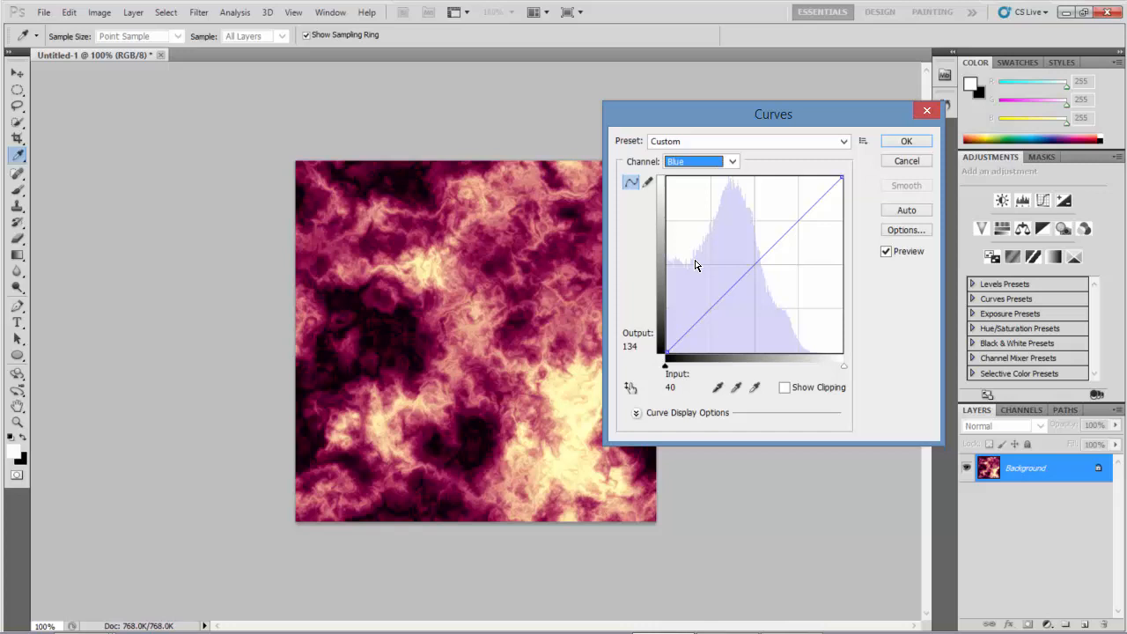
pyautogui.click(736, 286)
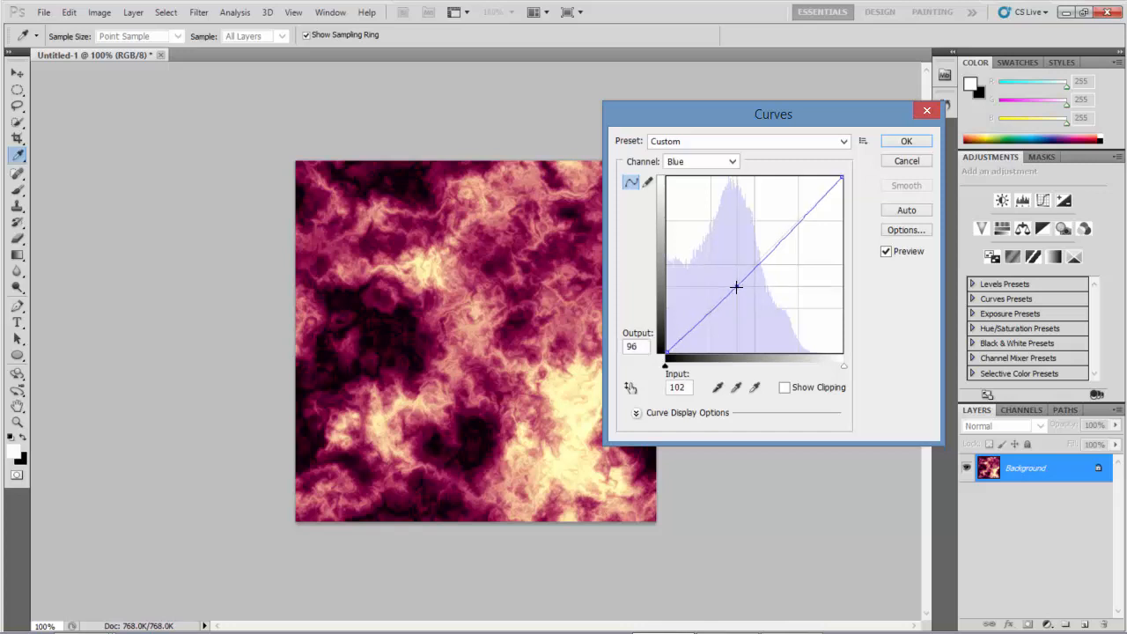
pyautogui.moveTo(736, 286); pyautogui.dragTo(755, 337)
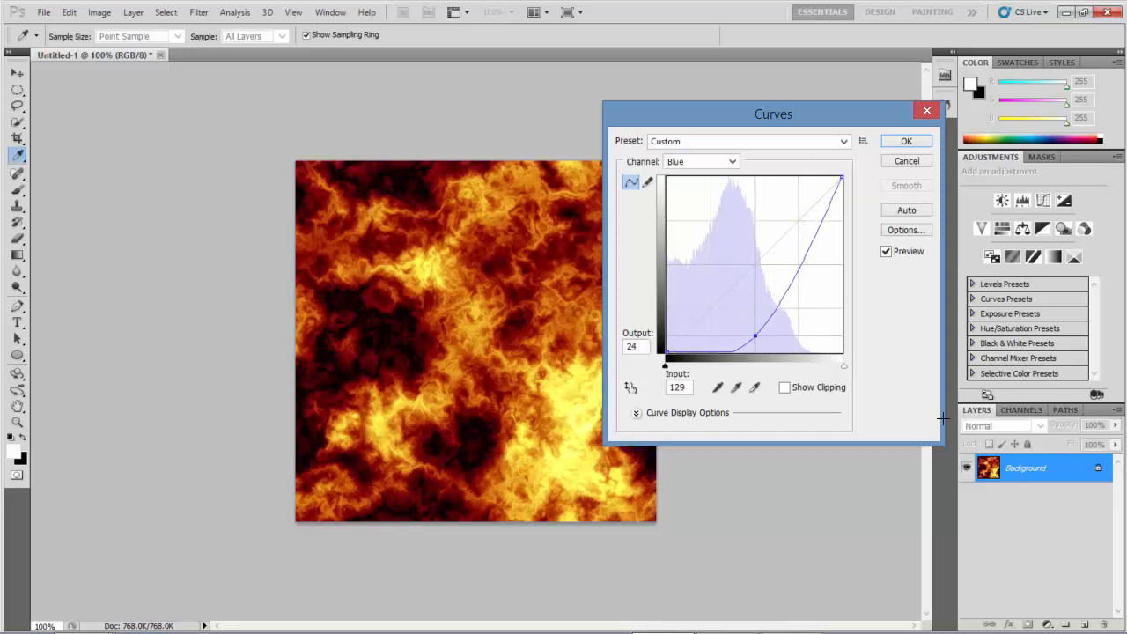
pyautogui.moveTo(756, 337); pyautogui.dragTo(762, 334)
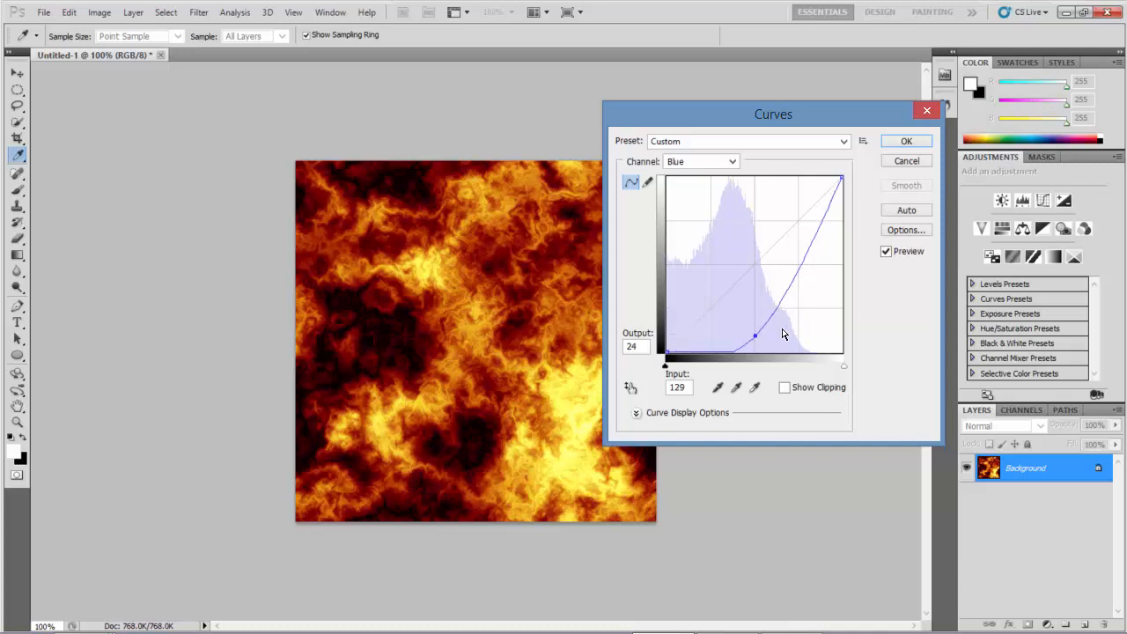
pyautogui.moveTo(754, 336); pyautogui.dragTo(763, 342)
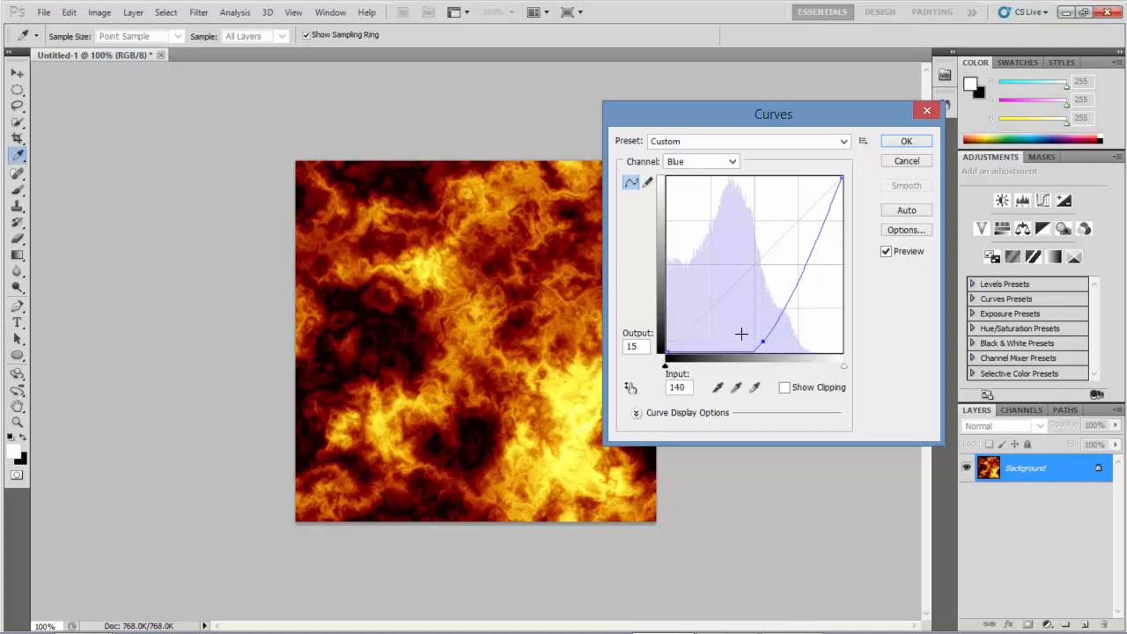
pyautogui.moveTo(574, 414)
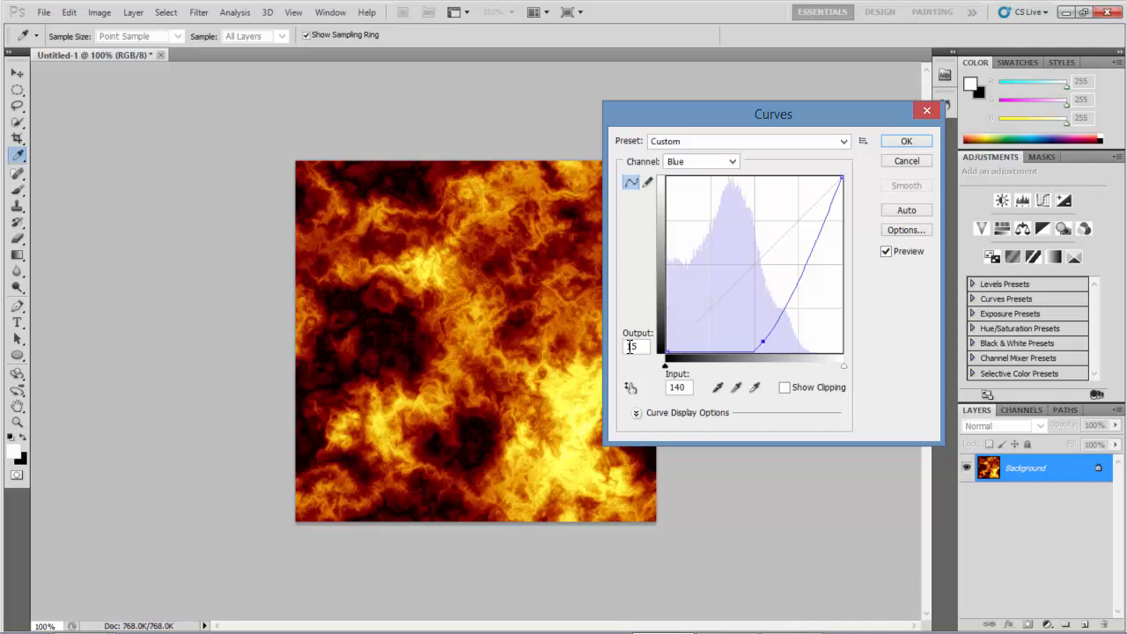
pyautogui.click(732, 161)
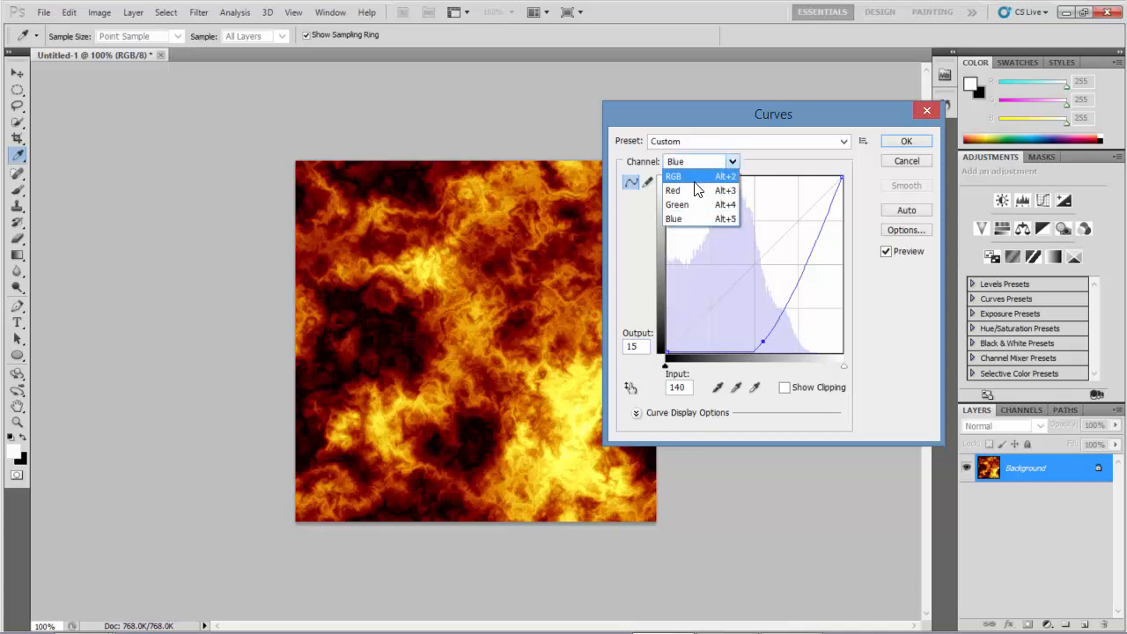
pyautogui.click(674, 190)
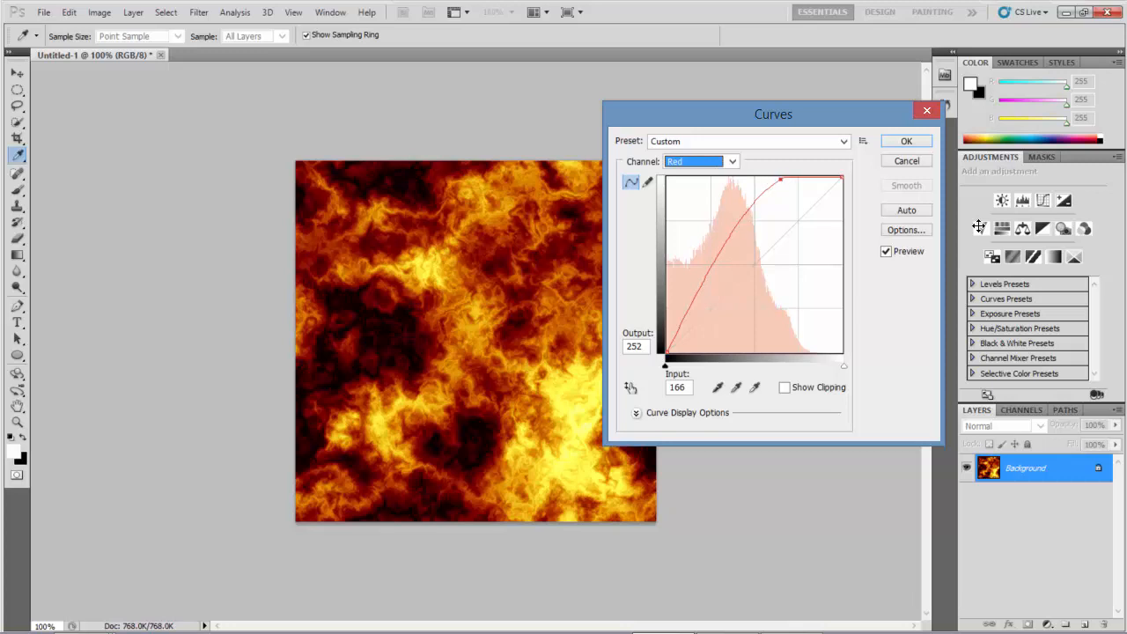
# Drag the Red curve's middle point to about input 99, output 208.
pyautogui.moveTo(779, 180); pyautogui.dragTo(739, 209)
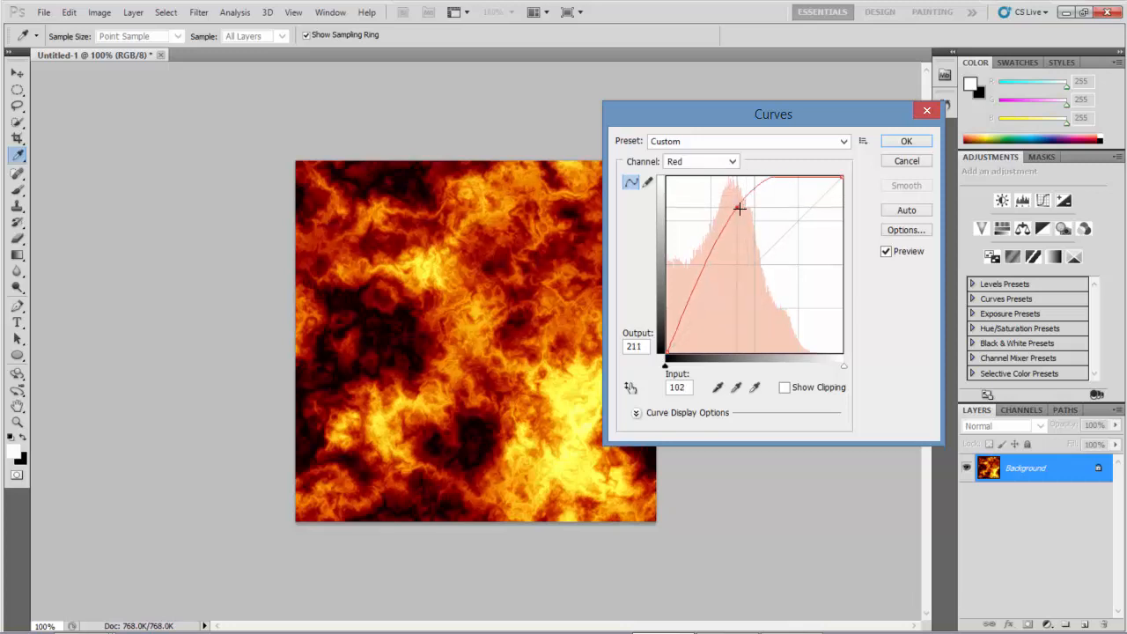
pyautogui.moveTo(740, 208); pyautogui.dragTo(736, 211)
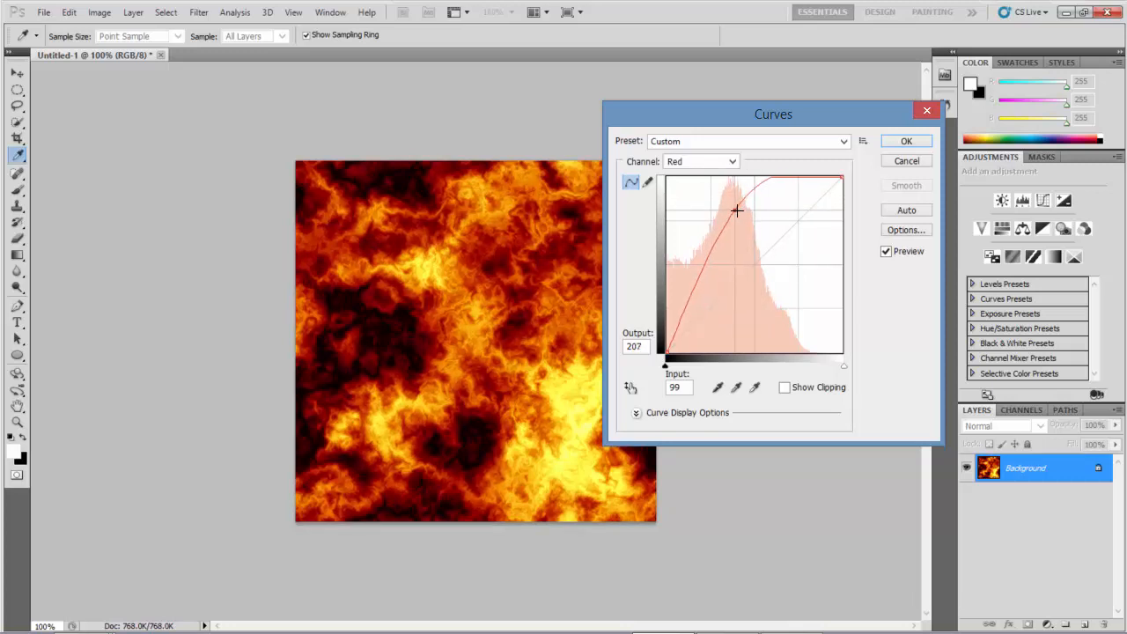
pyautogui.moveTo(738, 211); pyautogui.dragTo(736, 209)
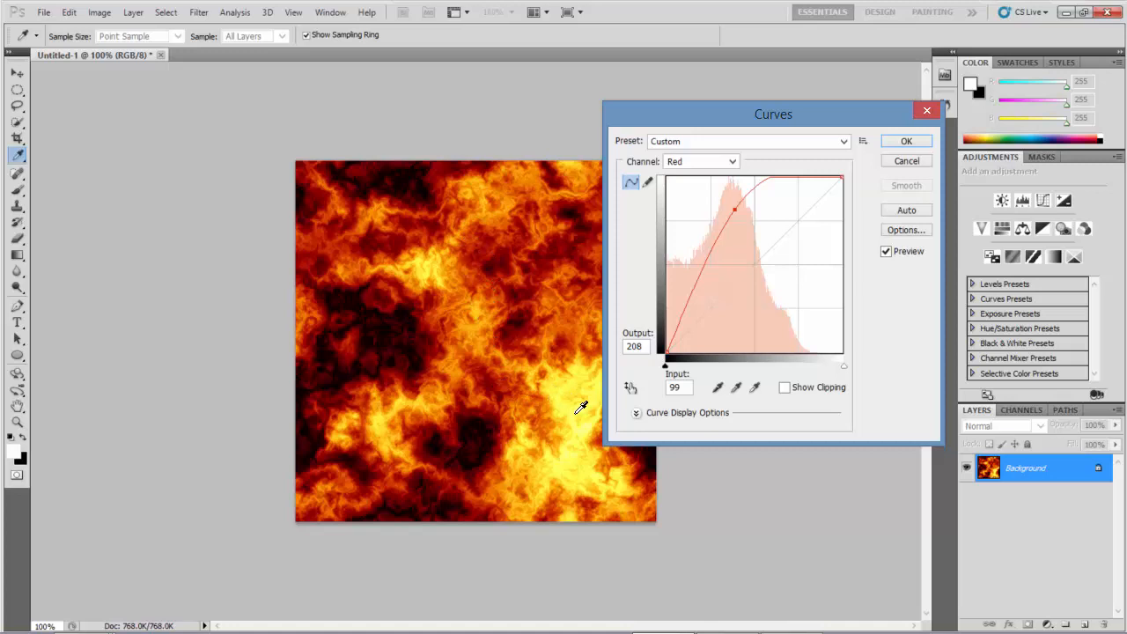
pyautogui.moveTo(585, 439)
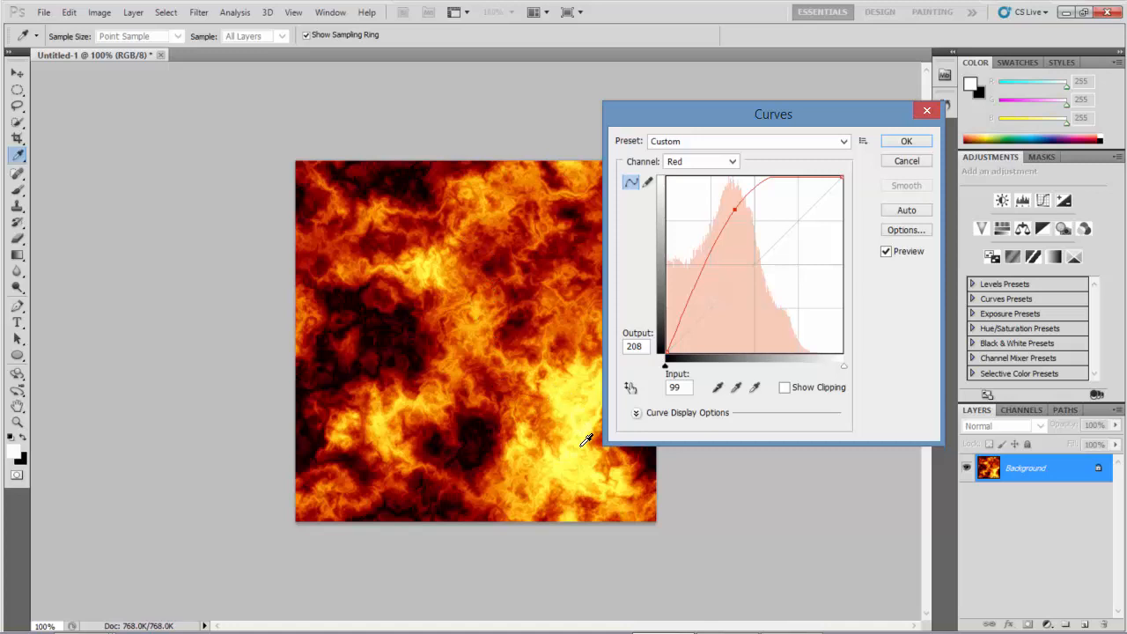
pyautogui.moveTo(695, 342)
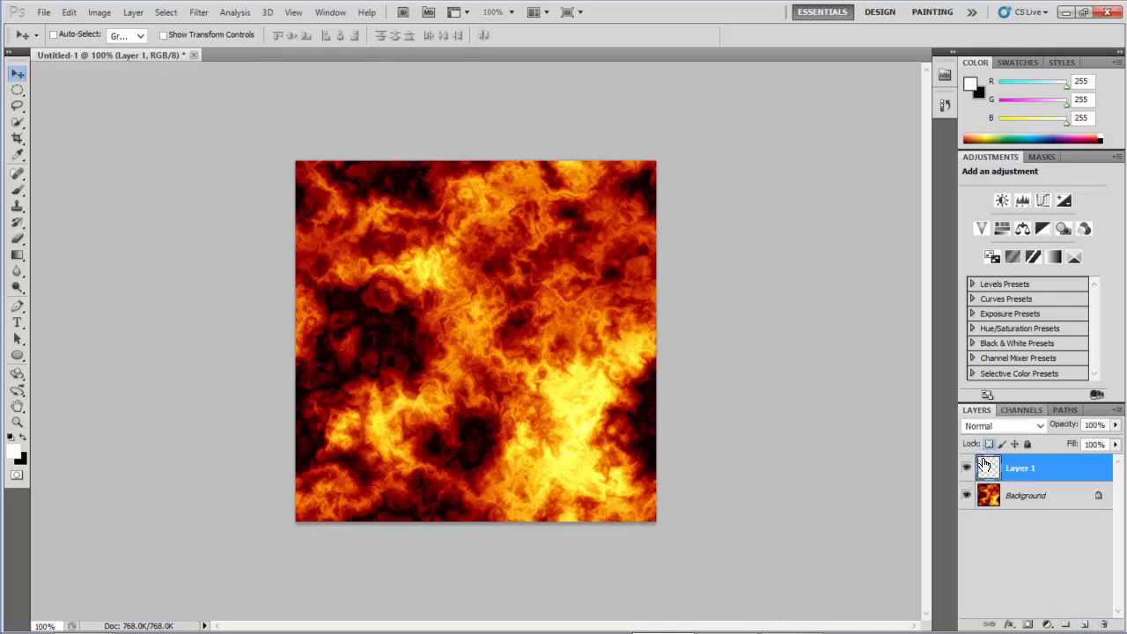
pyautogui.moveTo(986, 467)
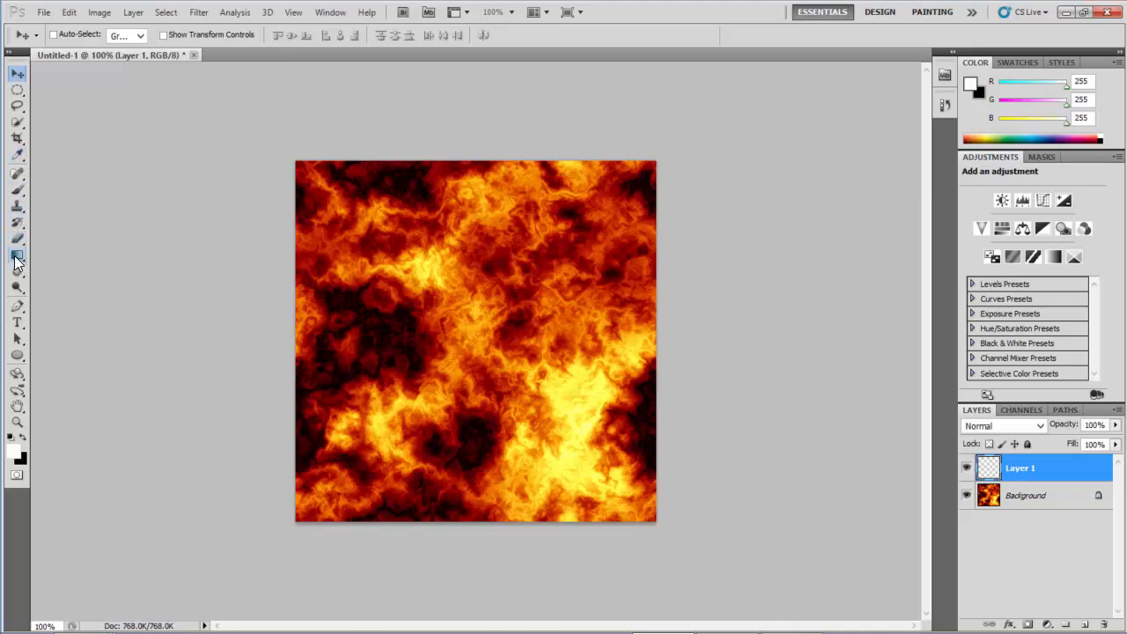
# Select the Gradient Tool and set its gradient option in the options bar.
pyautogui.click(18, 255)
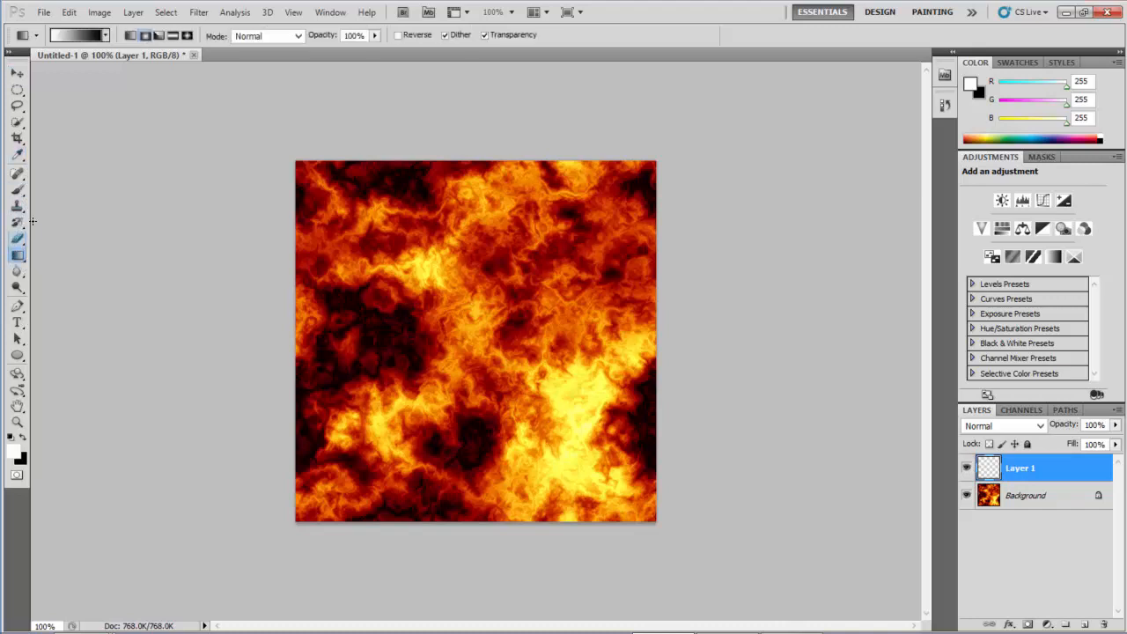
pyautogui.click(145, 35)
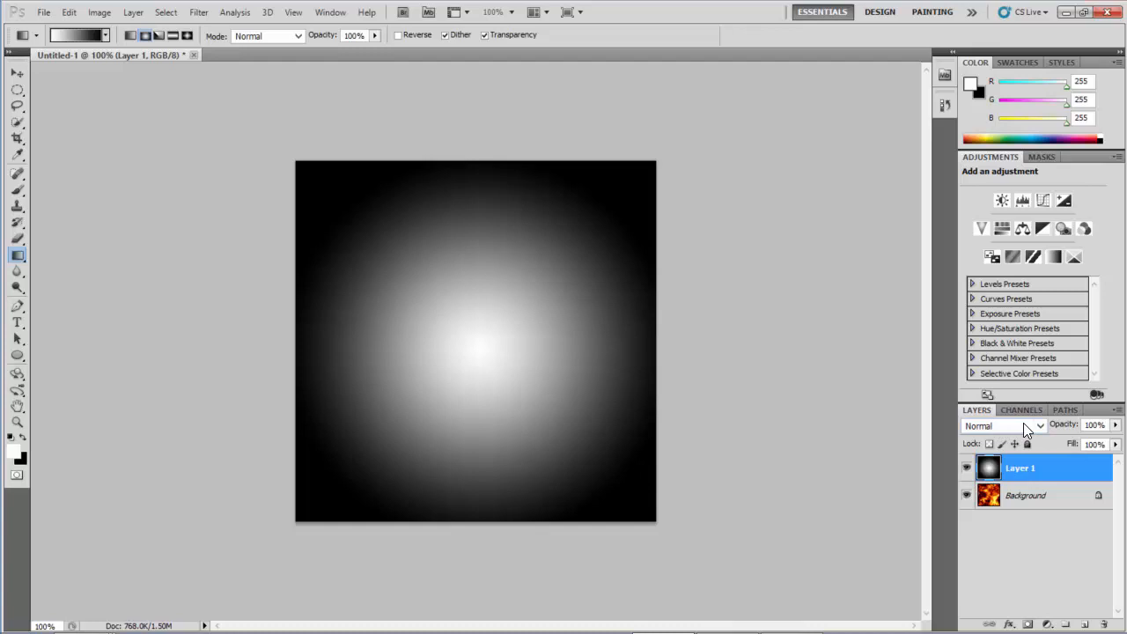
# Set Layer 1's blend mode to Multiply.
pyautogui.click(1003, 425)
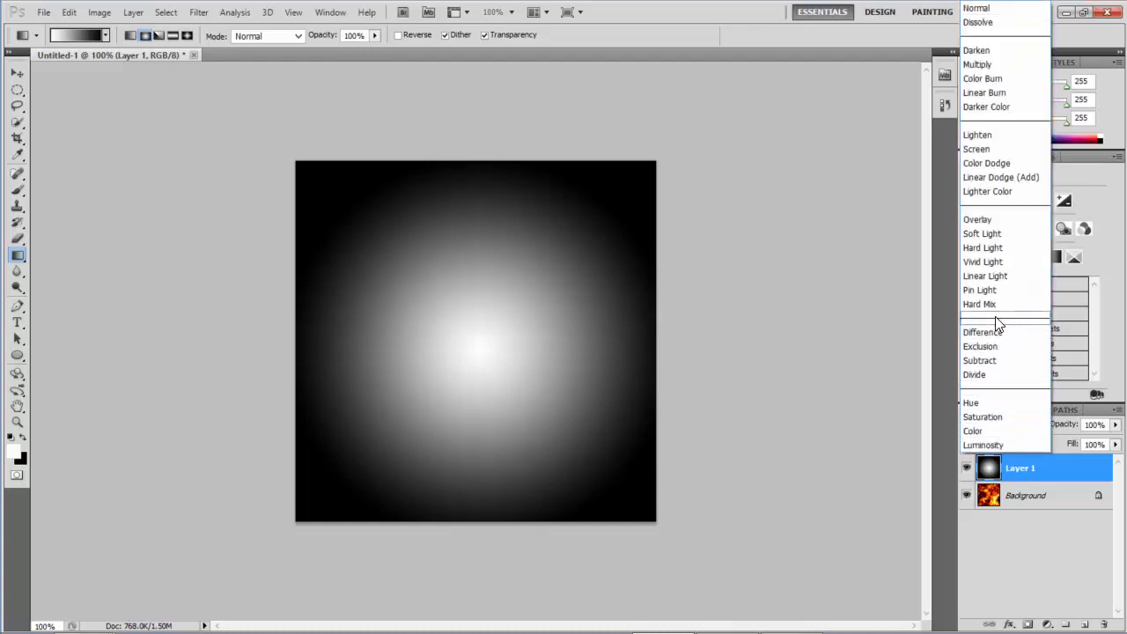
pyautogui.moveTo(977, 64)
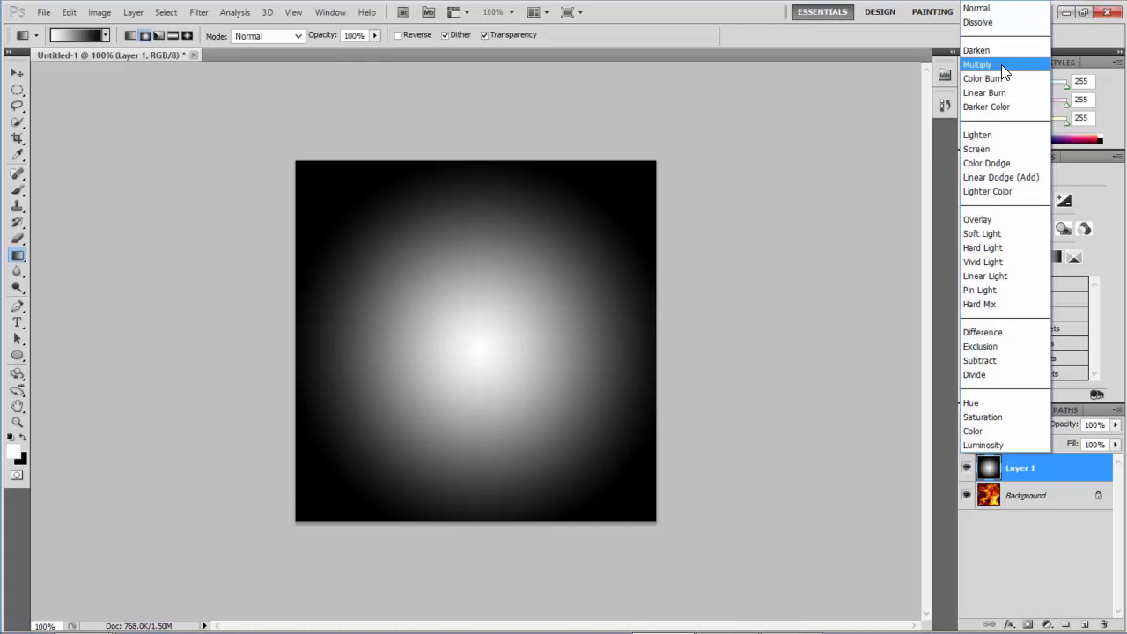
pyautogui.click(977, 64)
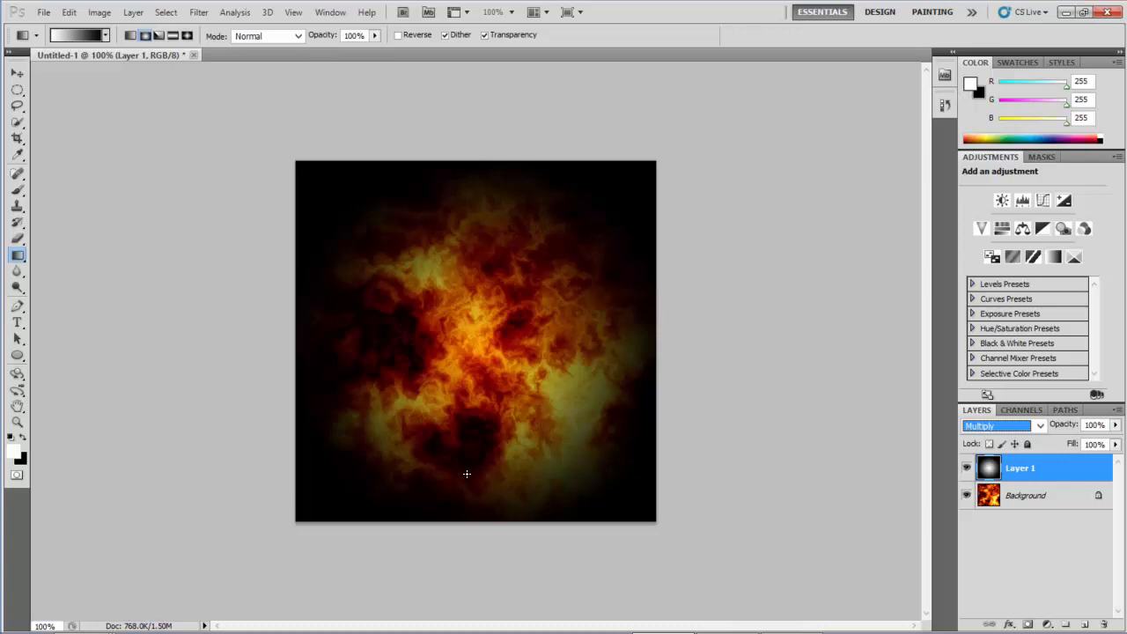
pyautogui.moveTo(541, 203)
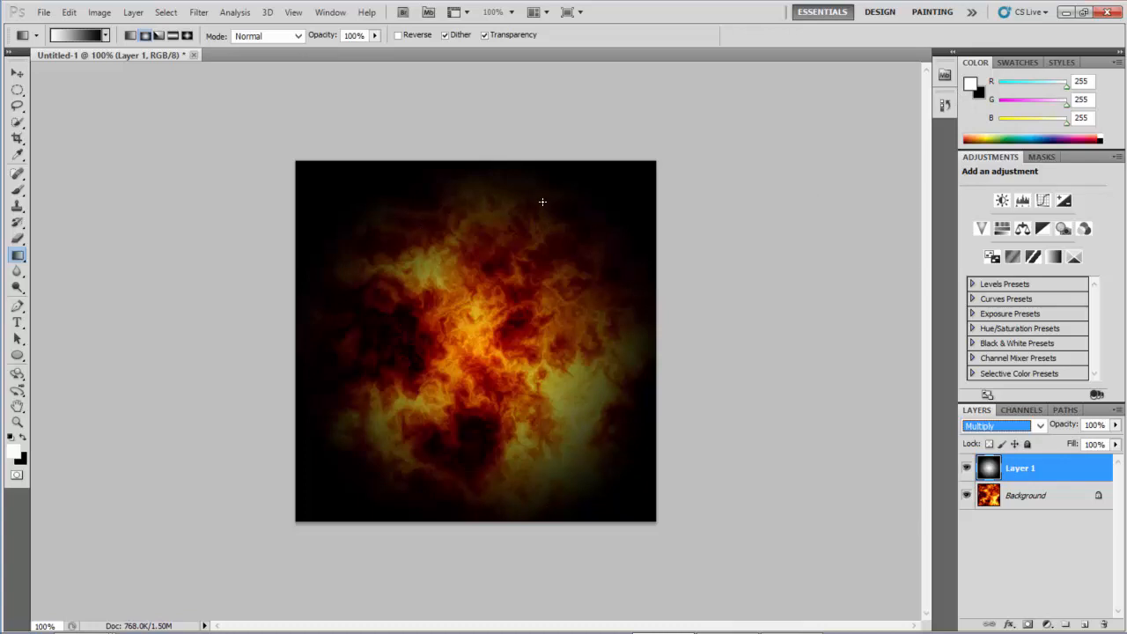
pyautogui.moveTo(479, 271)
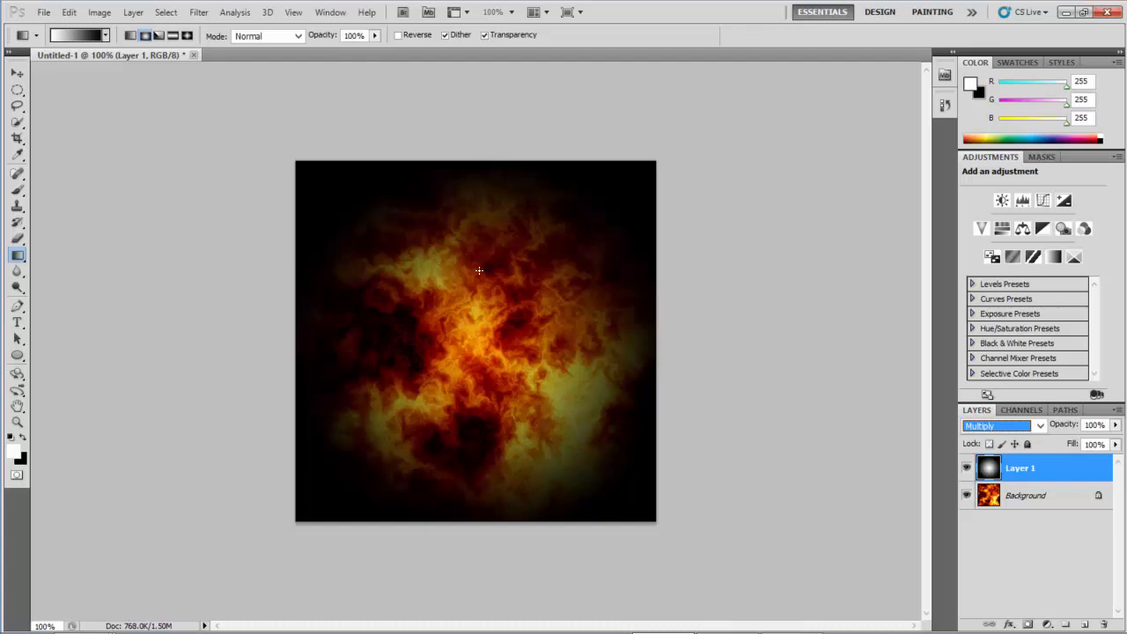
pyautogui.moveTo(488, 227)
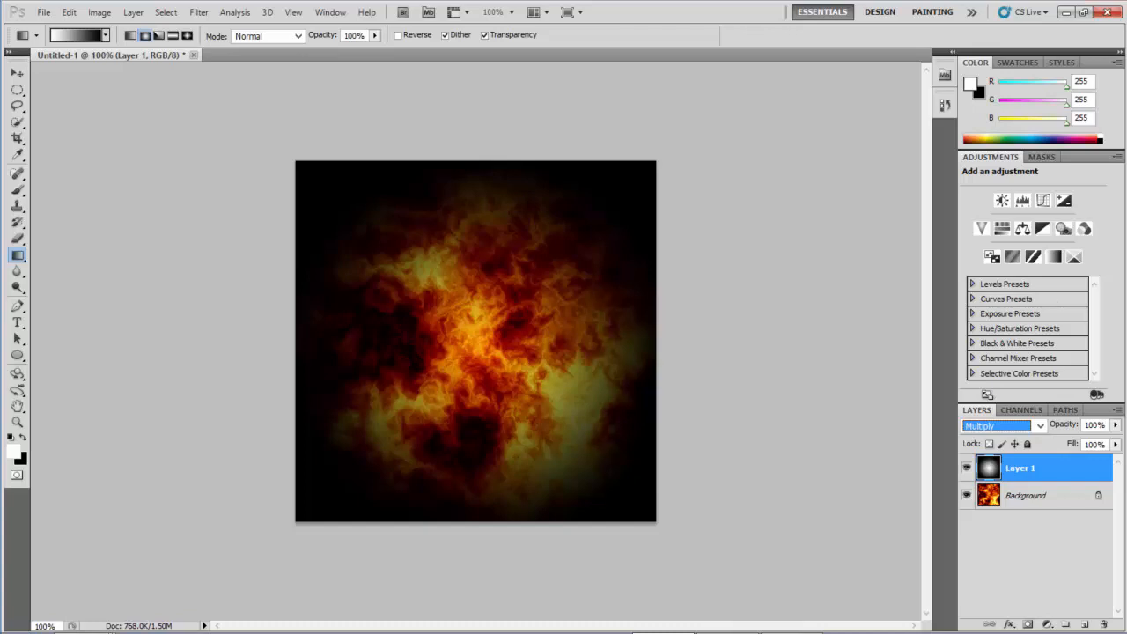
# Duplicate the Background layer as a new layer named 'Fire Blur'.
pyautogui.click(1026, 494)
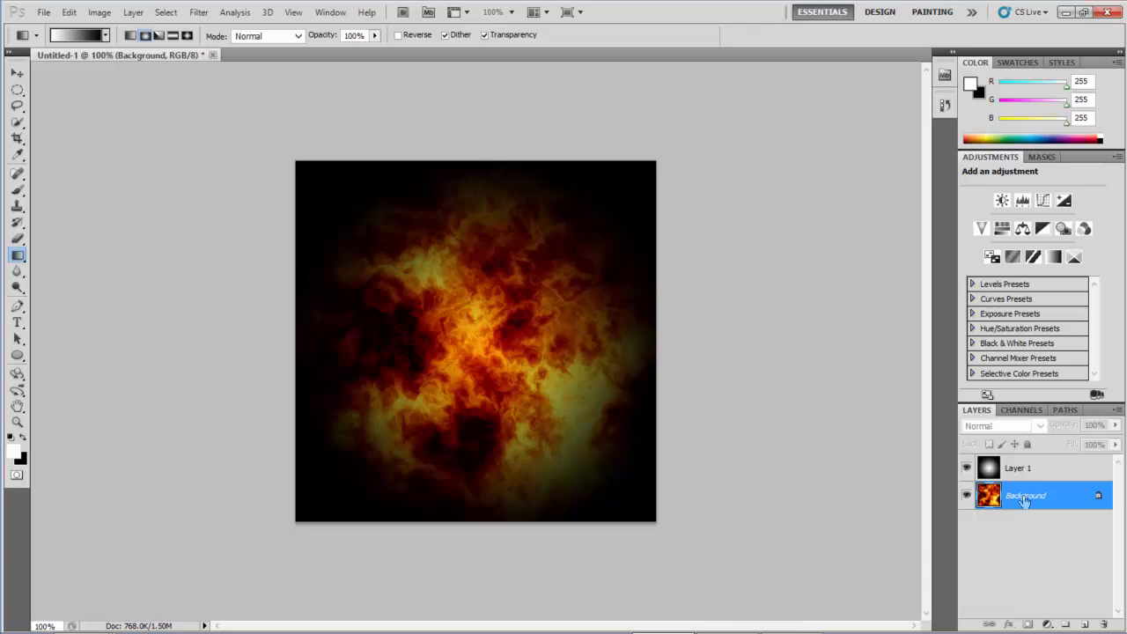
pyautogui.rightClick(1024, 495)
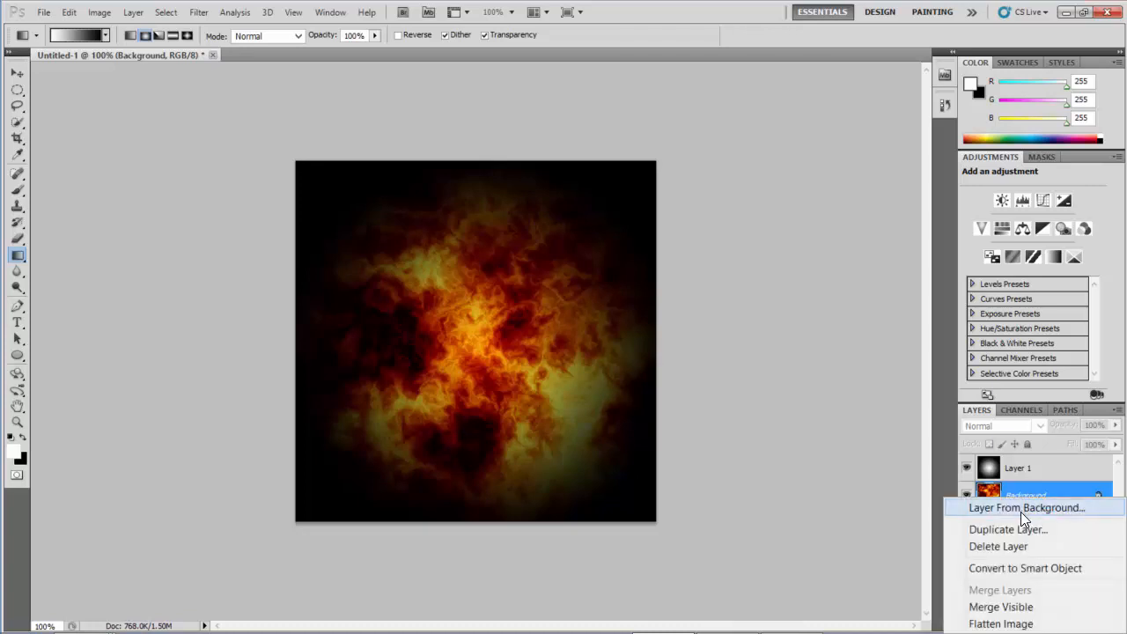
pyautogui.click(1008, 529)
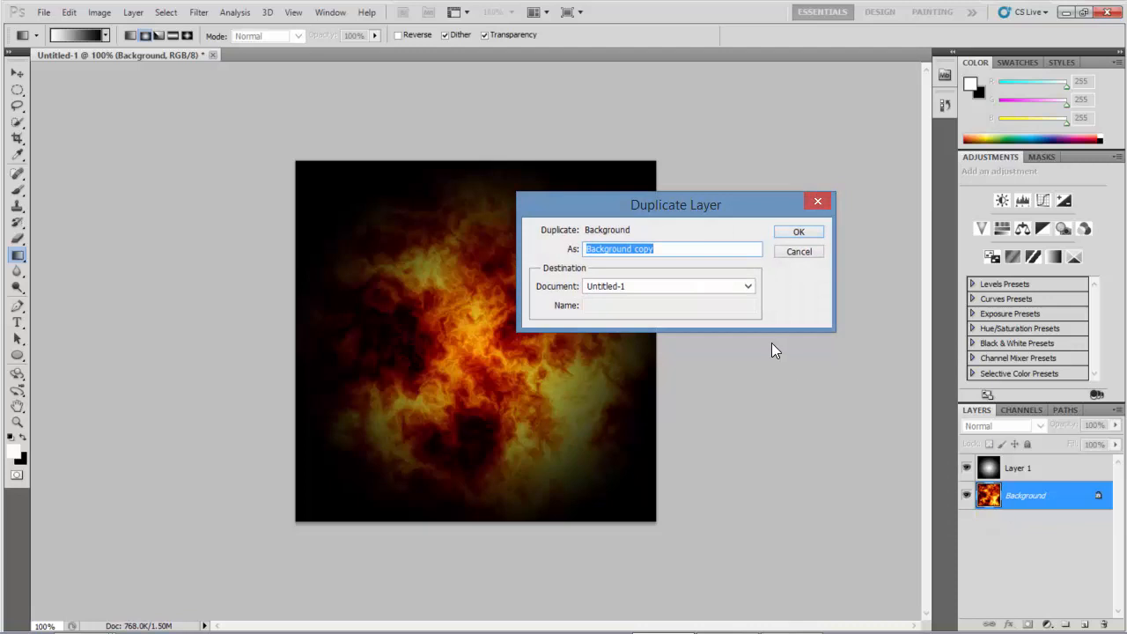
pyautogui.write('Fire Bl')
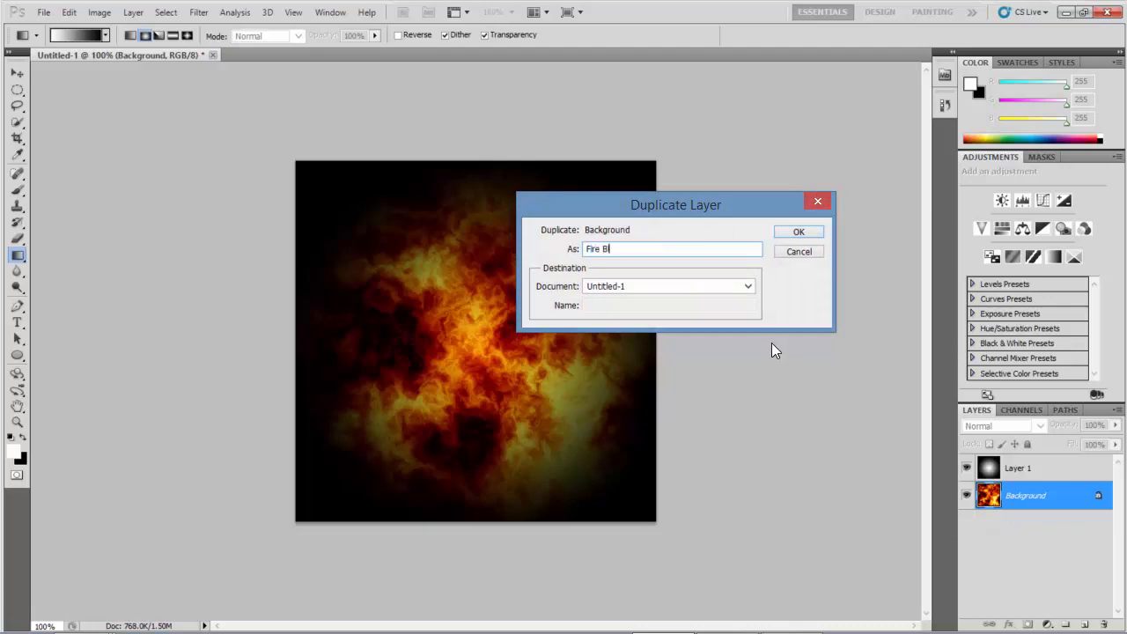
pyautogui.write('ur')
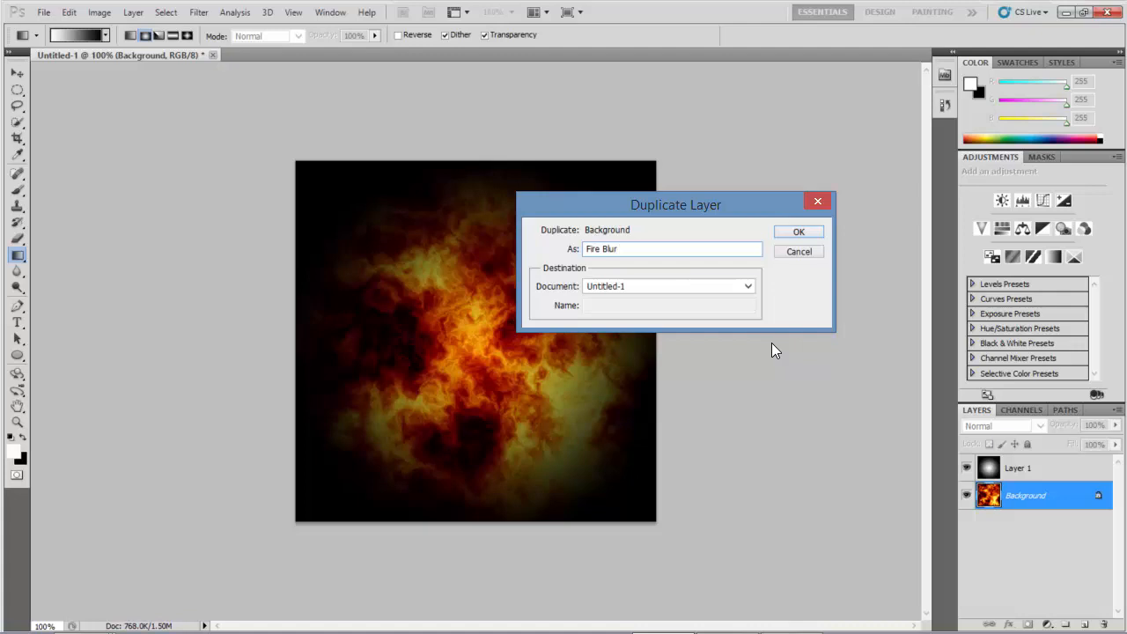
pyautogui.click(798, 231)
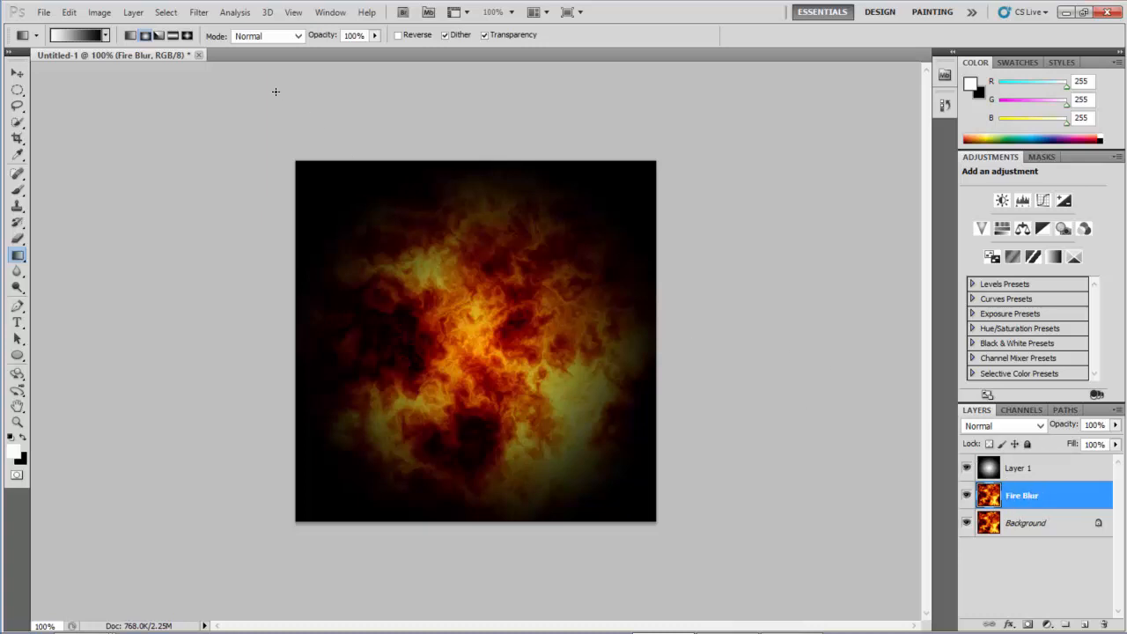
# Blur the Fire Blur layer with a 3.0-pixel Gaussian Blur, toggling Preview to compare.
pyautogui.click(166, 11)
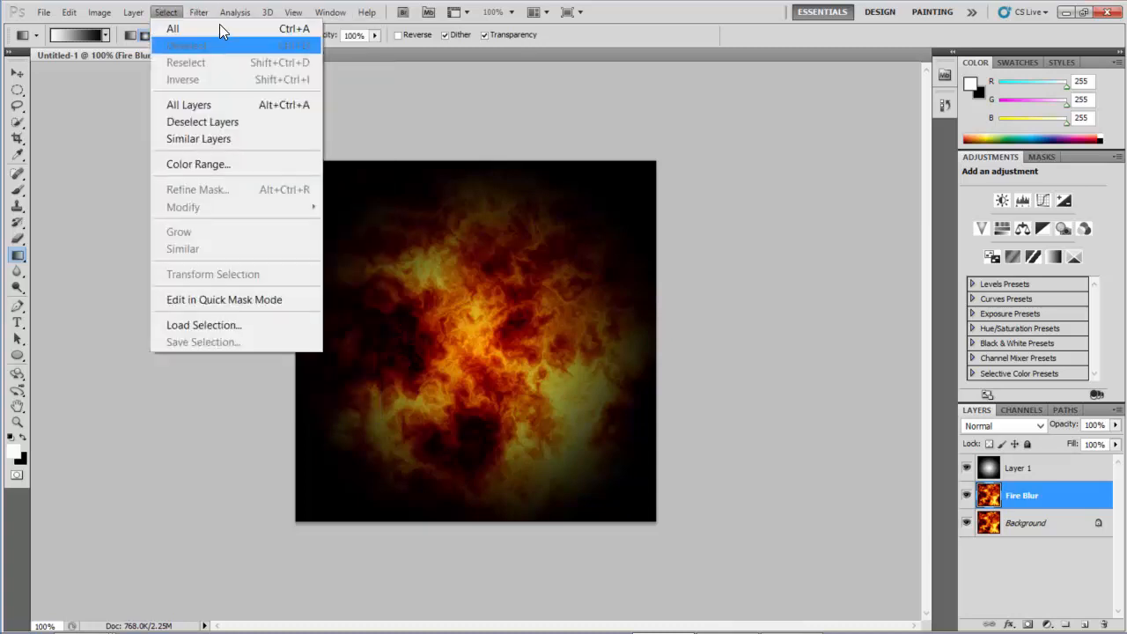
pyautogui.click(198, 11)
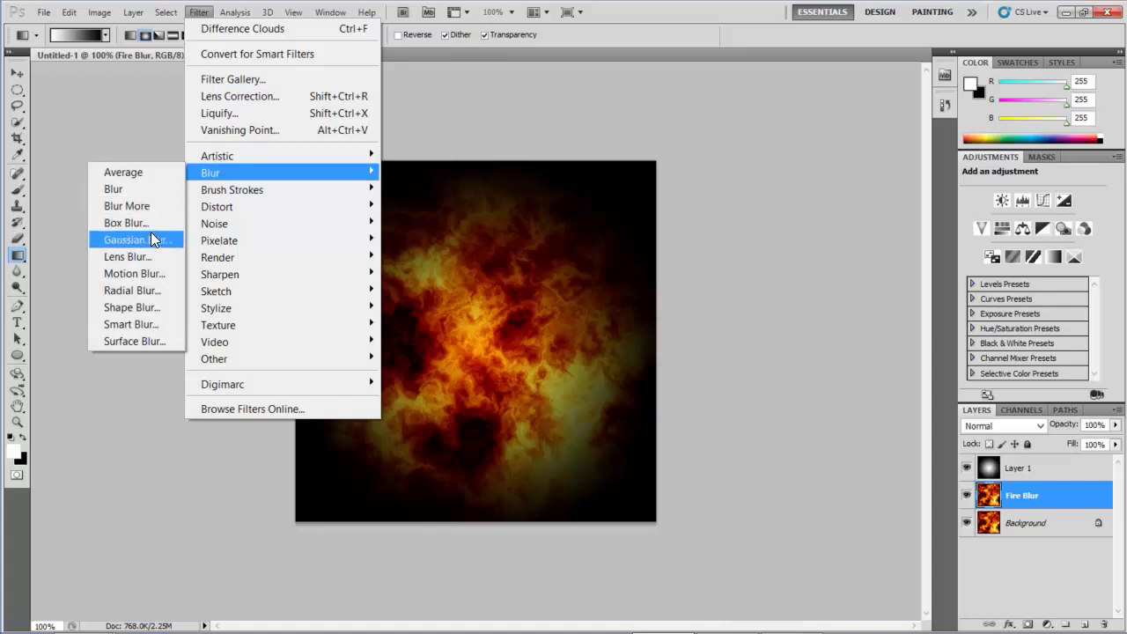
pyautogui.click(130, 239)
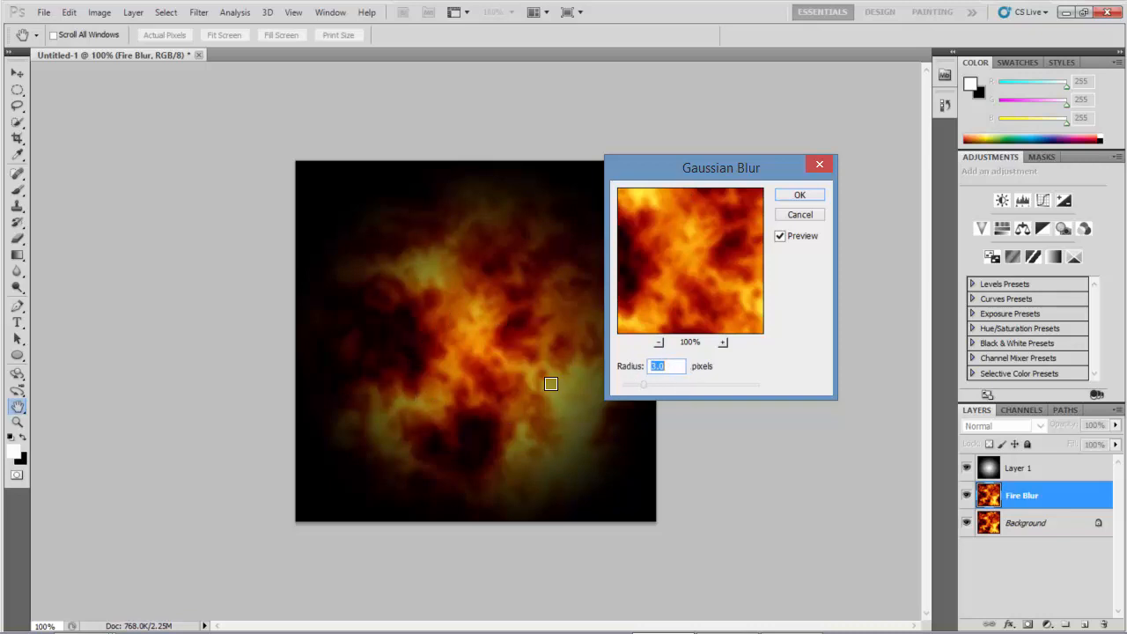
pyautogui.moveTo(777, 248)
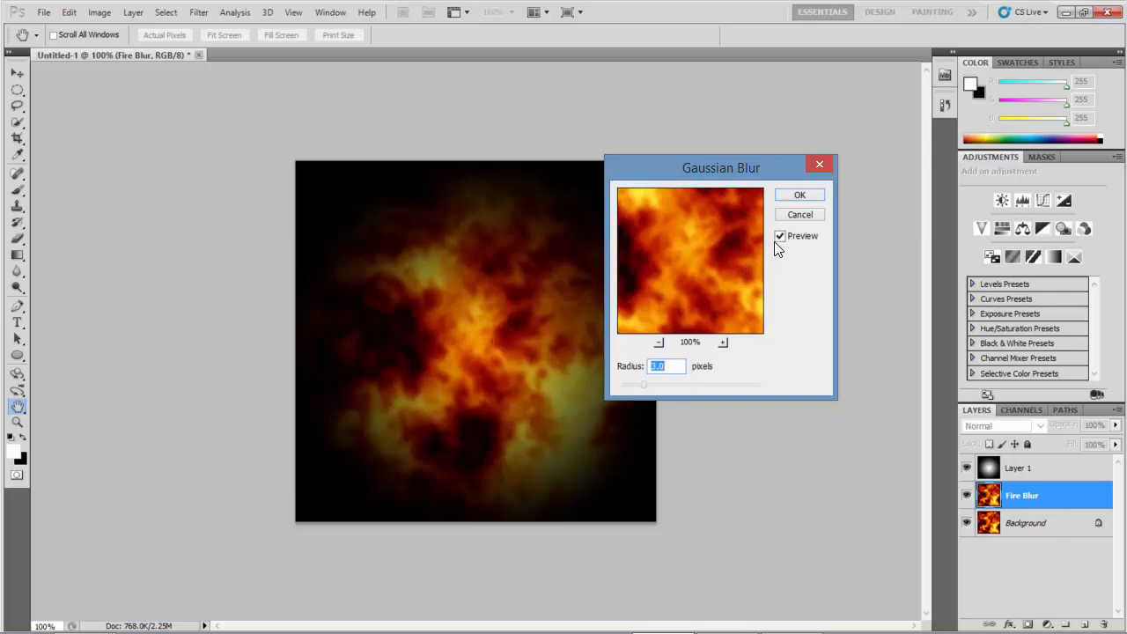
pyautogui.click(779, 235)
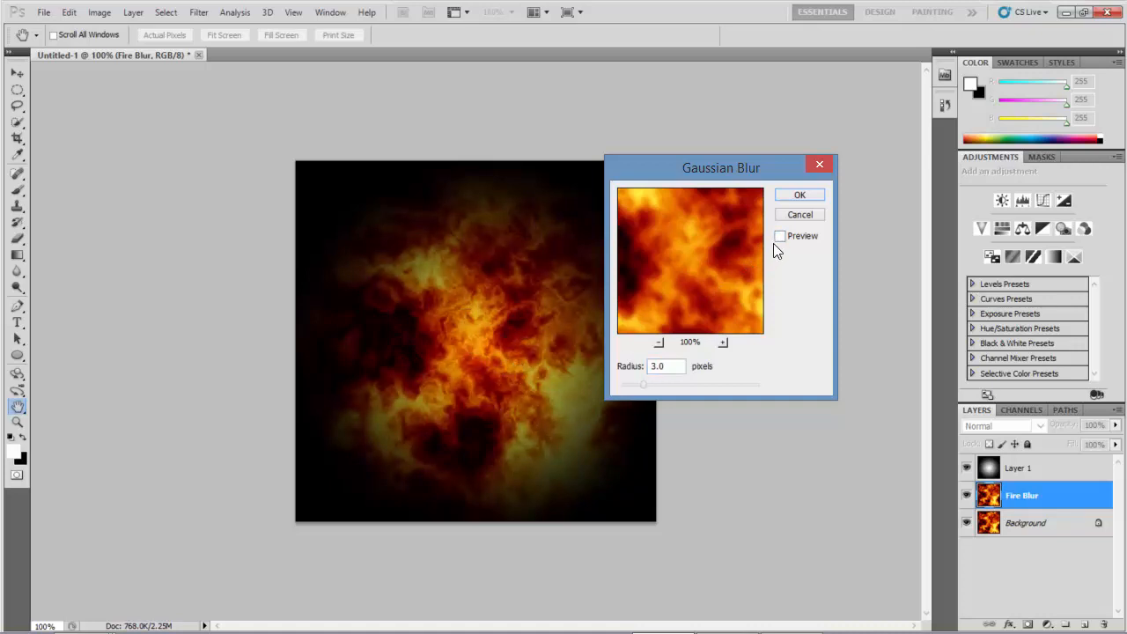
pyautogui.click(779, 235)
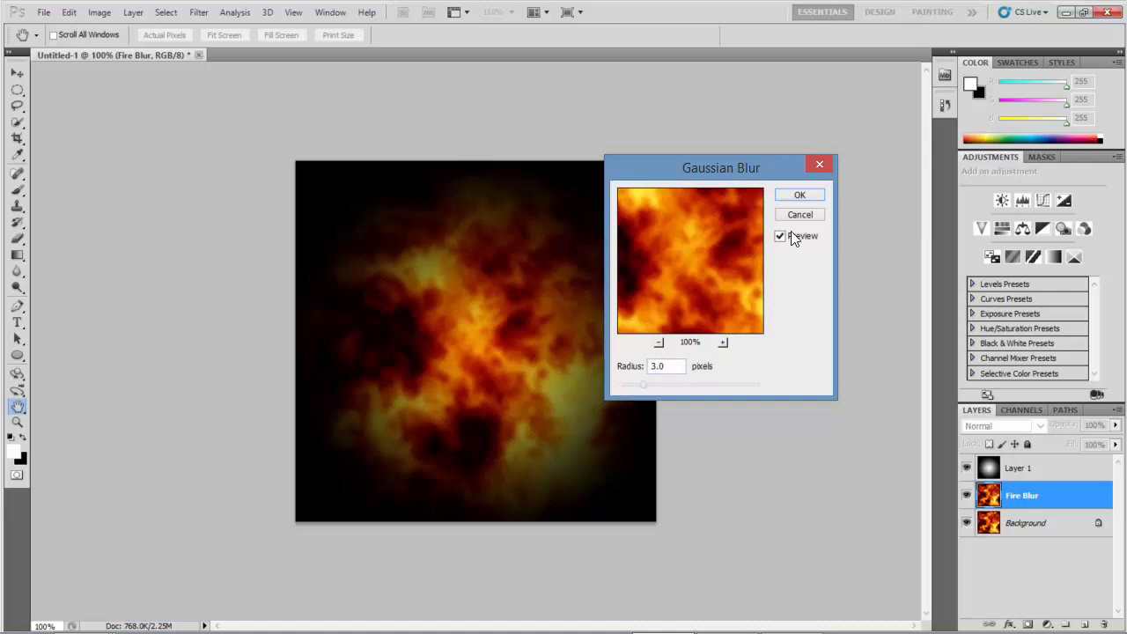
pyautogui.click(799, 195)
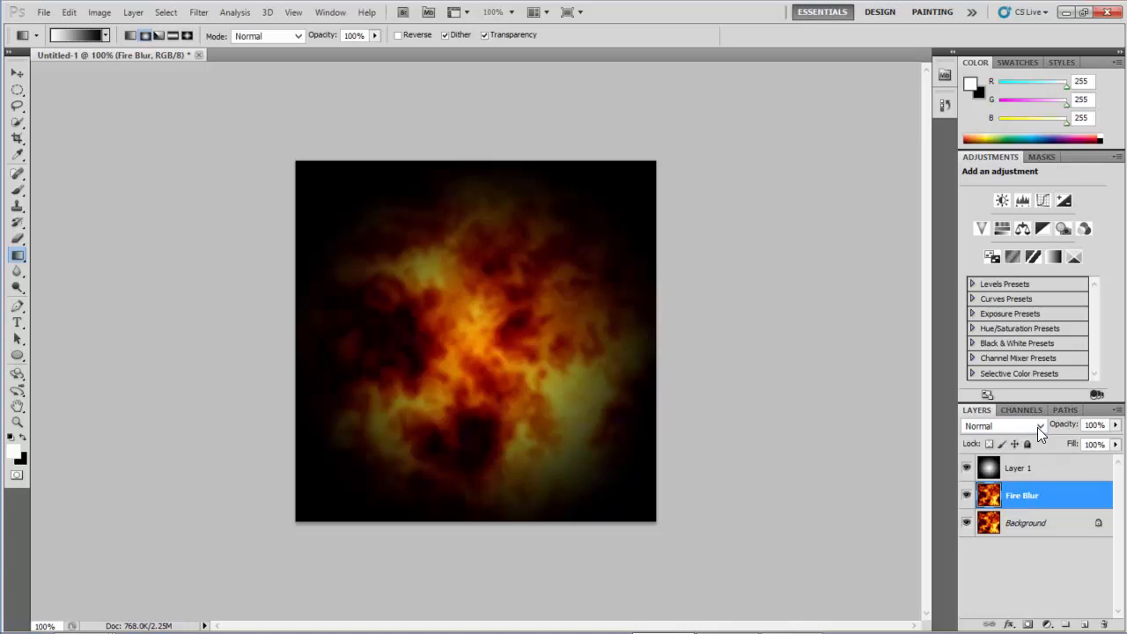
# Change the Fire Blur layer's blend mode to Lighten in the Layers panel.
pyautogui.click(995, 425)
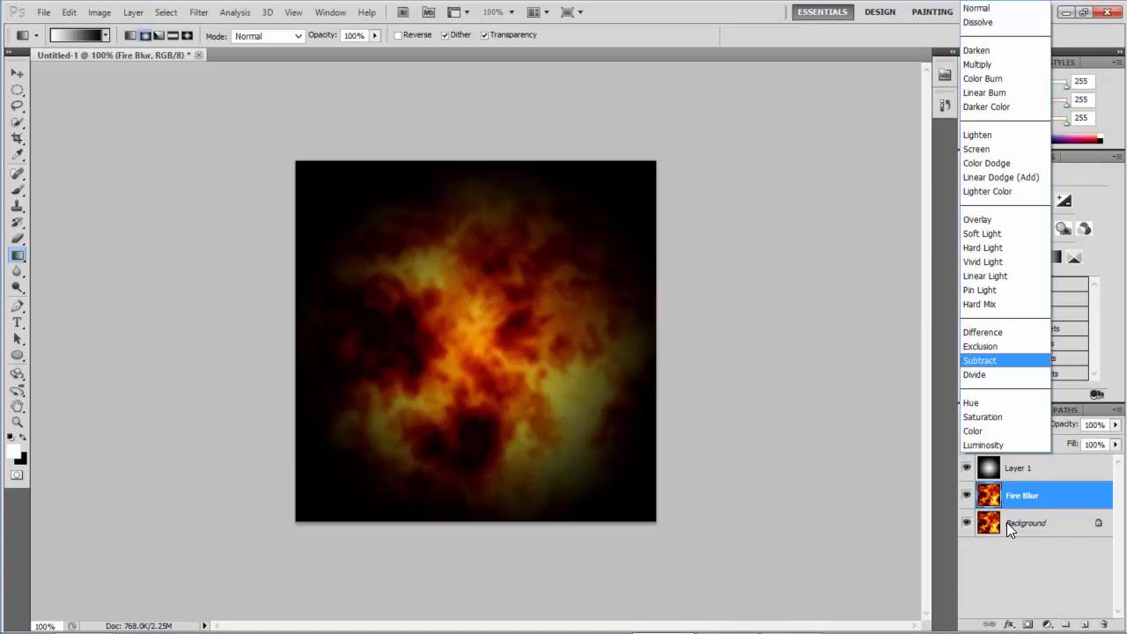
pyautogui.moveTo(995, 135)
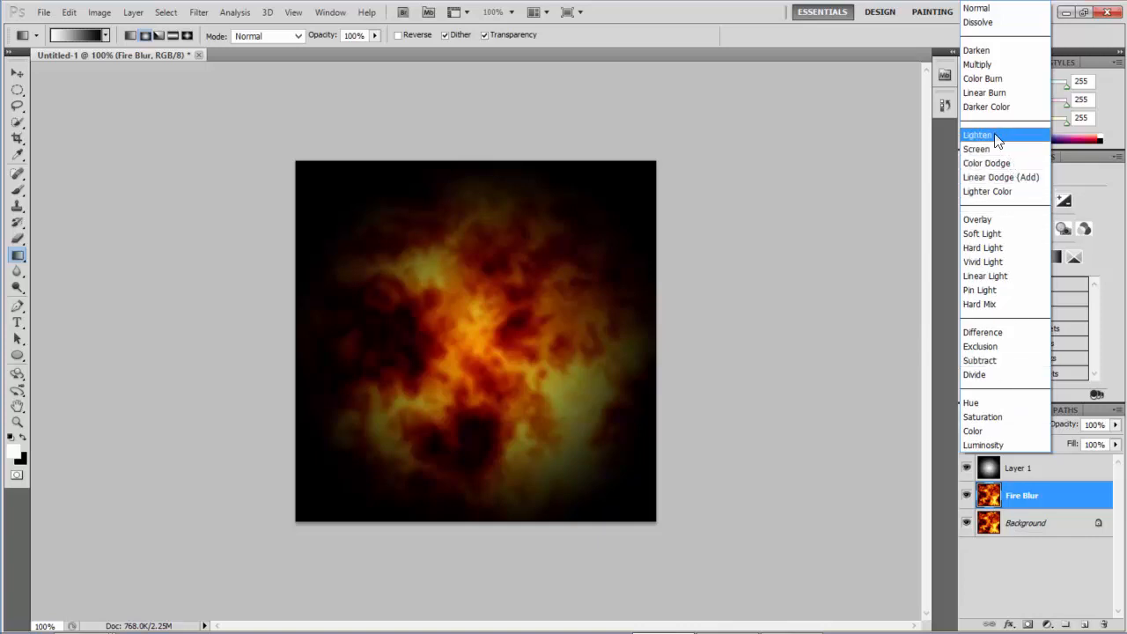
pyautogui.click(978, 135)
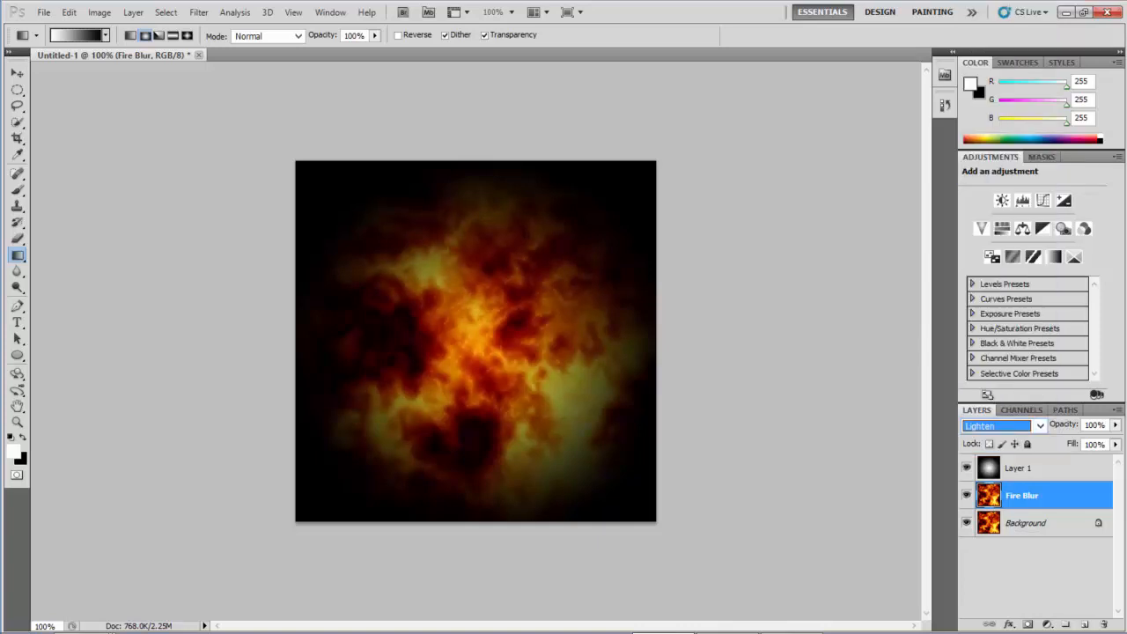